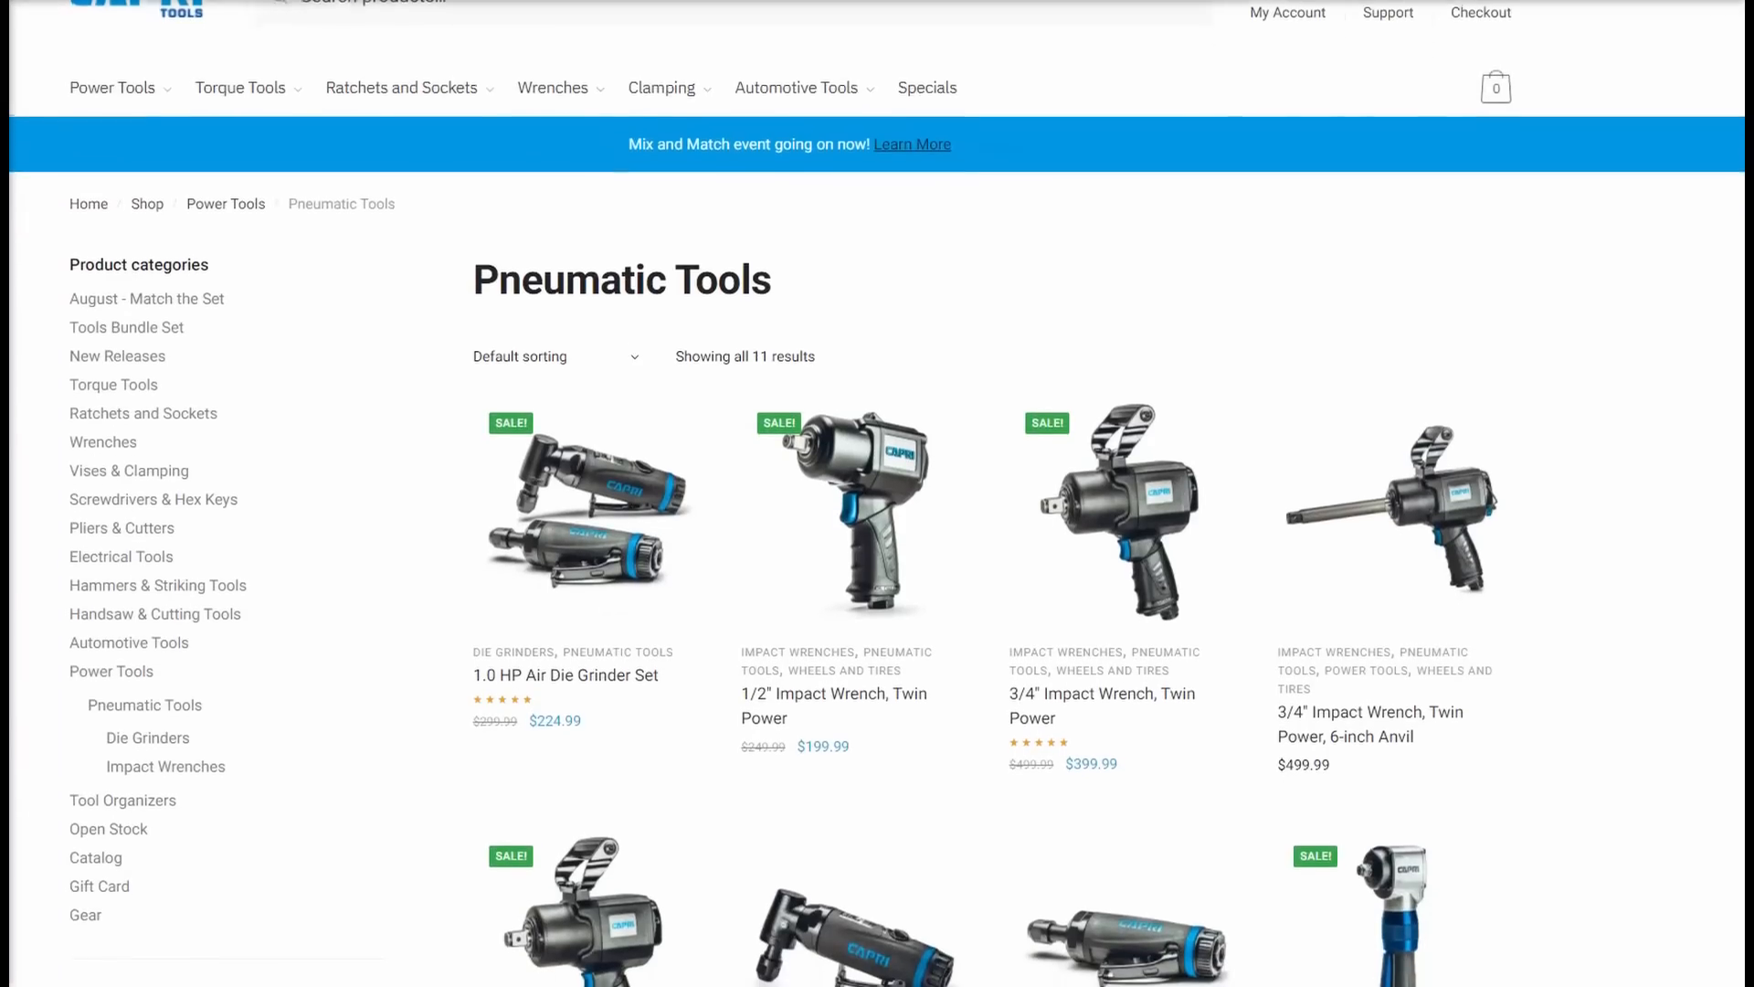
Step: Open the 1/2" Impact Wrench, Twin Power page and scroll to its 1,715 ft-lbs performance specs
scroll(down, 3)
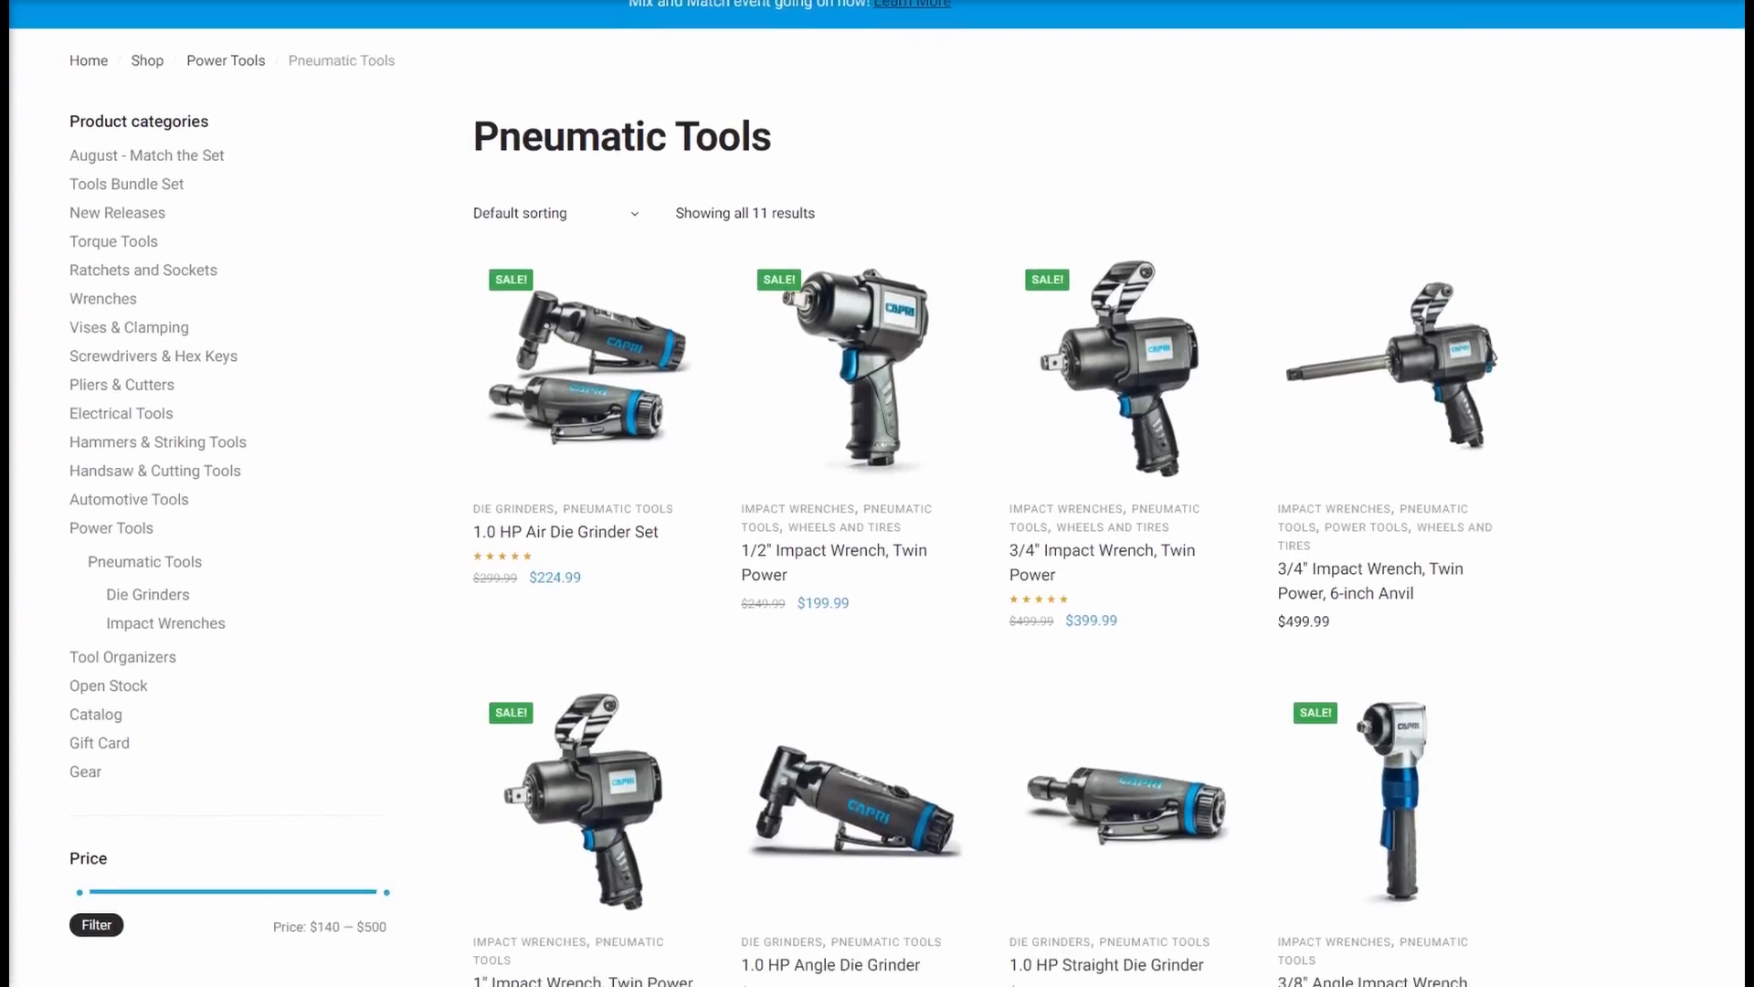
scroll(down, 3)
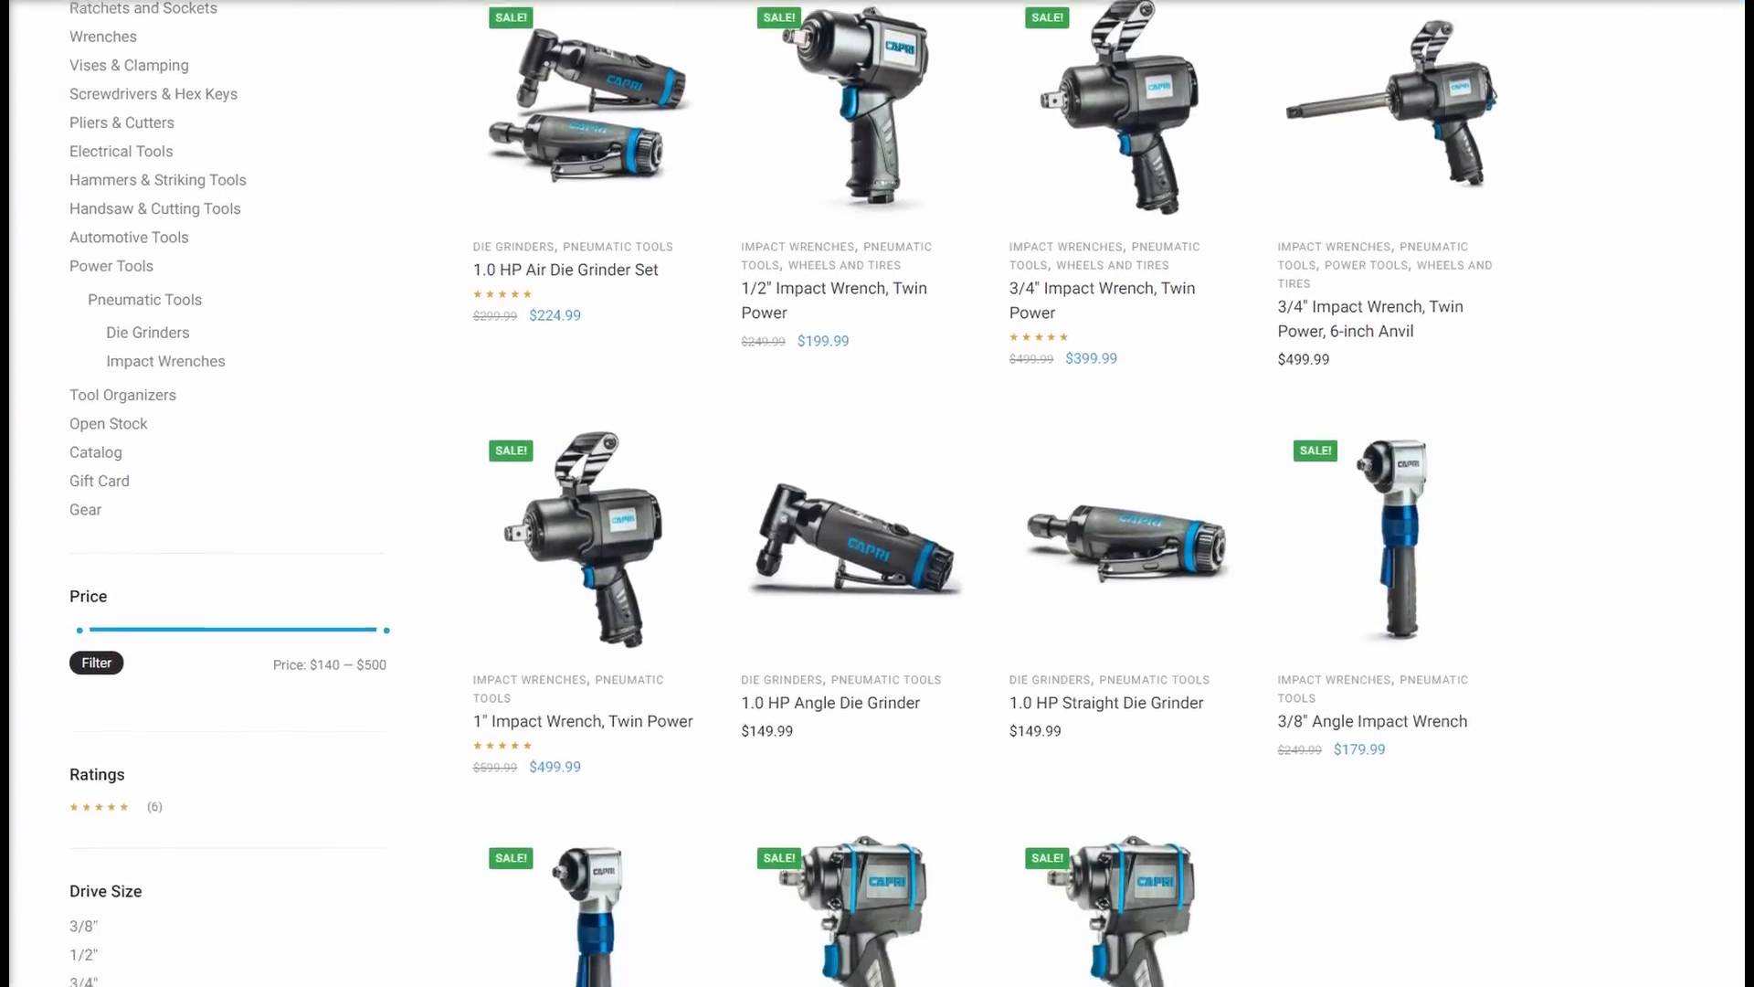
click(853, 106)
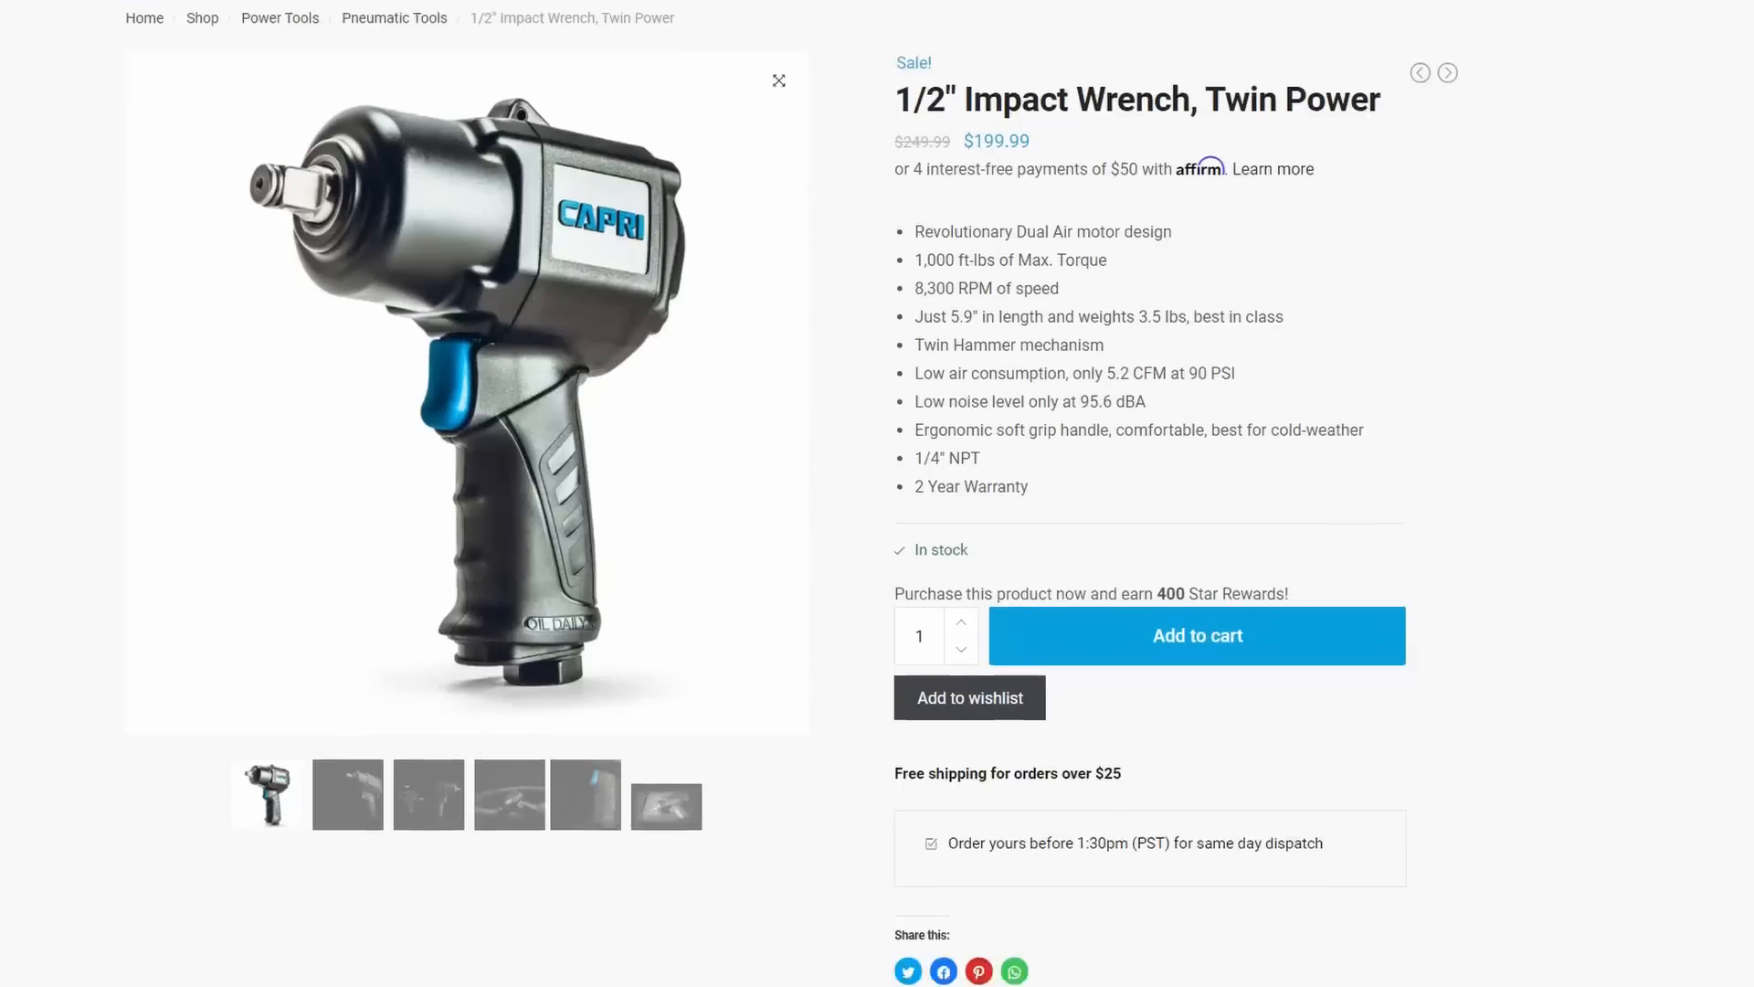
scroll(down, 3)
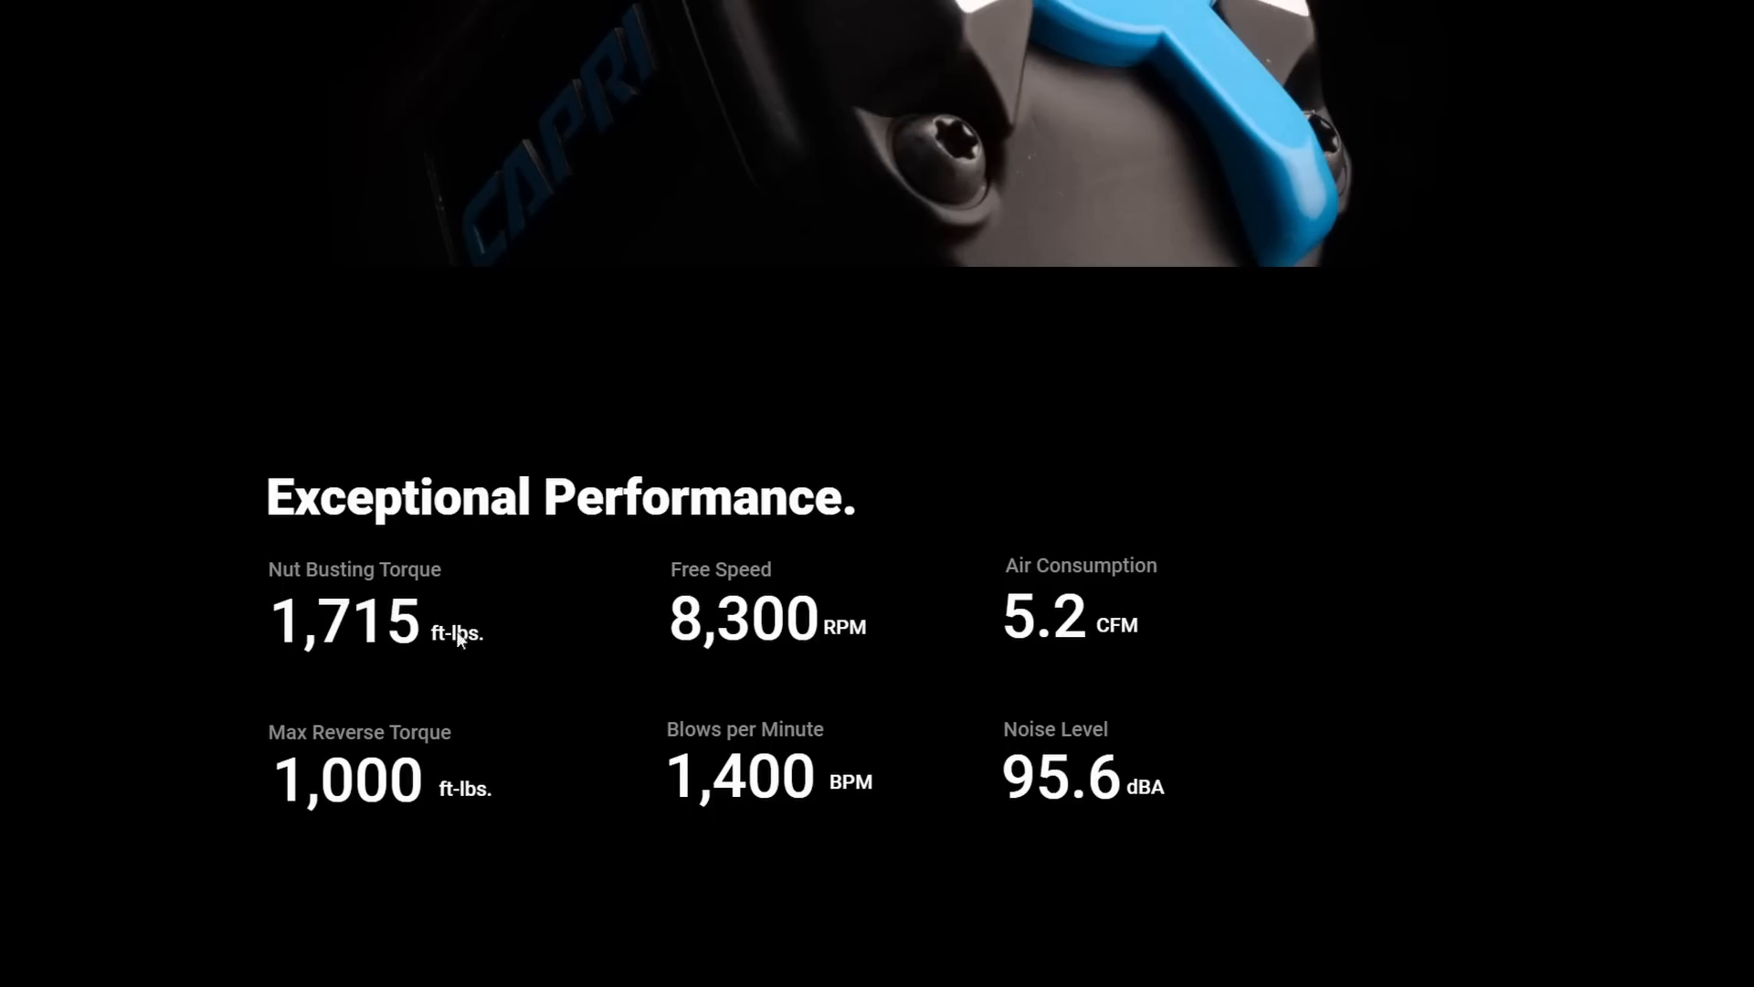
mouse_move(204, 774)
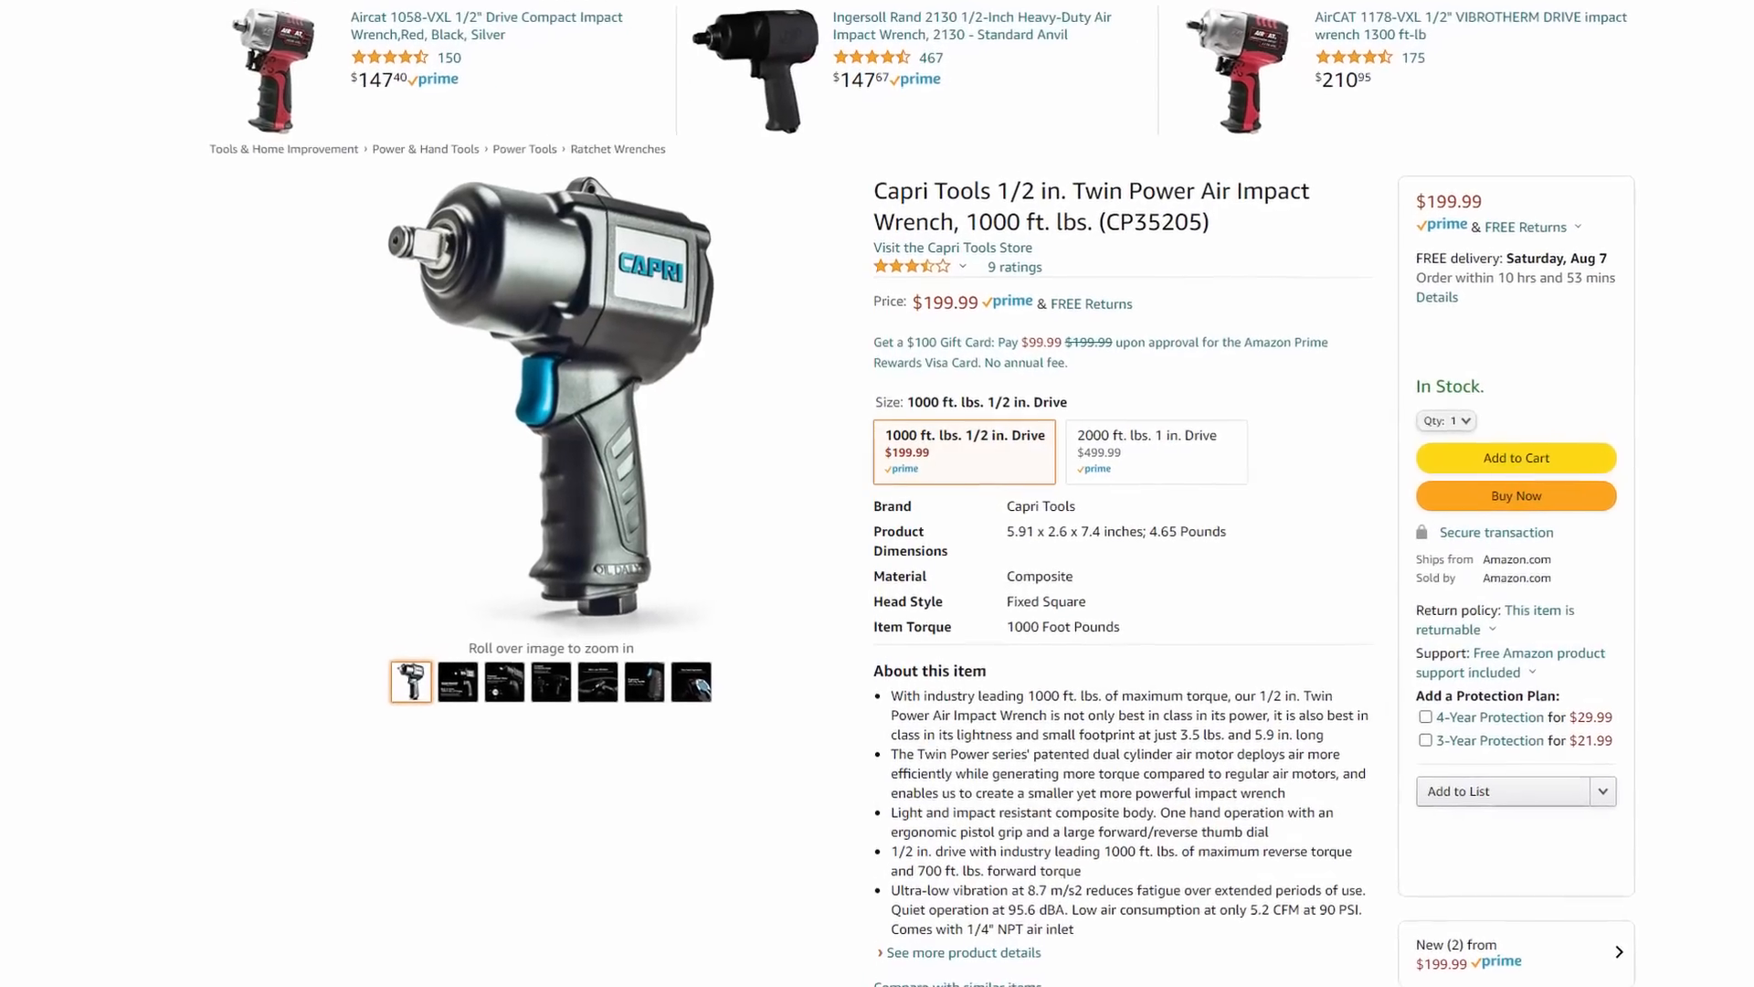
Step: Scroll through the Amazon Capri CP35205 listing at $199.99 rated 1000 ft. lbs
scroll(down, 3)
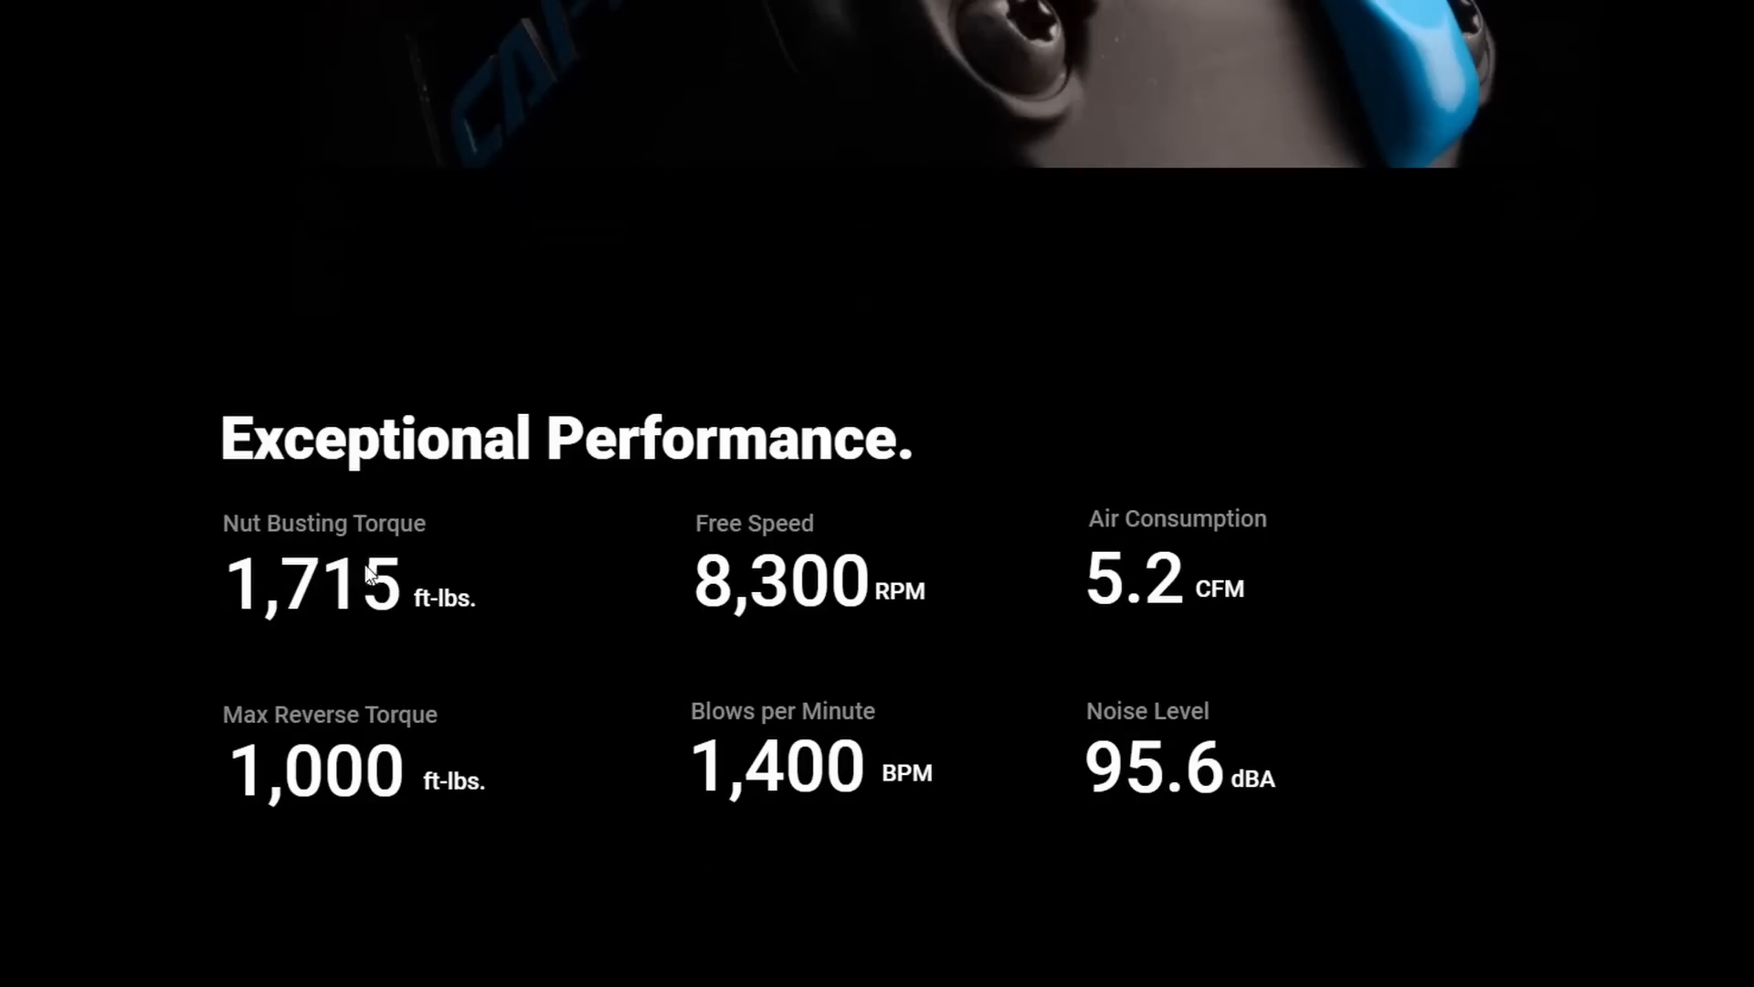
mouse_move(474, 591)
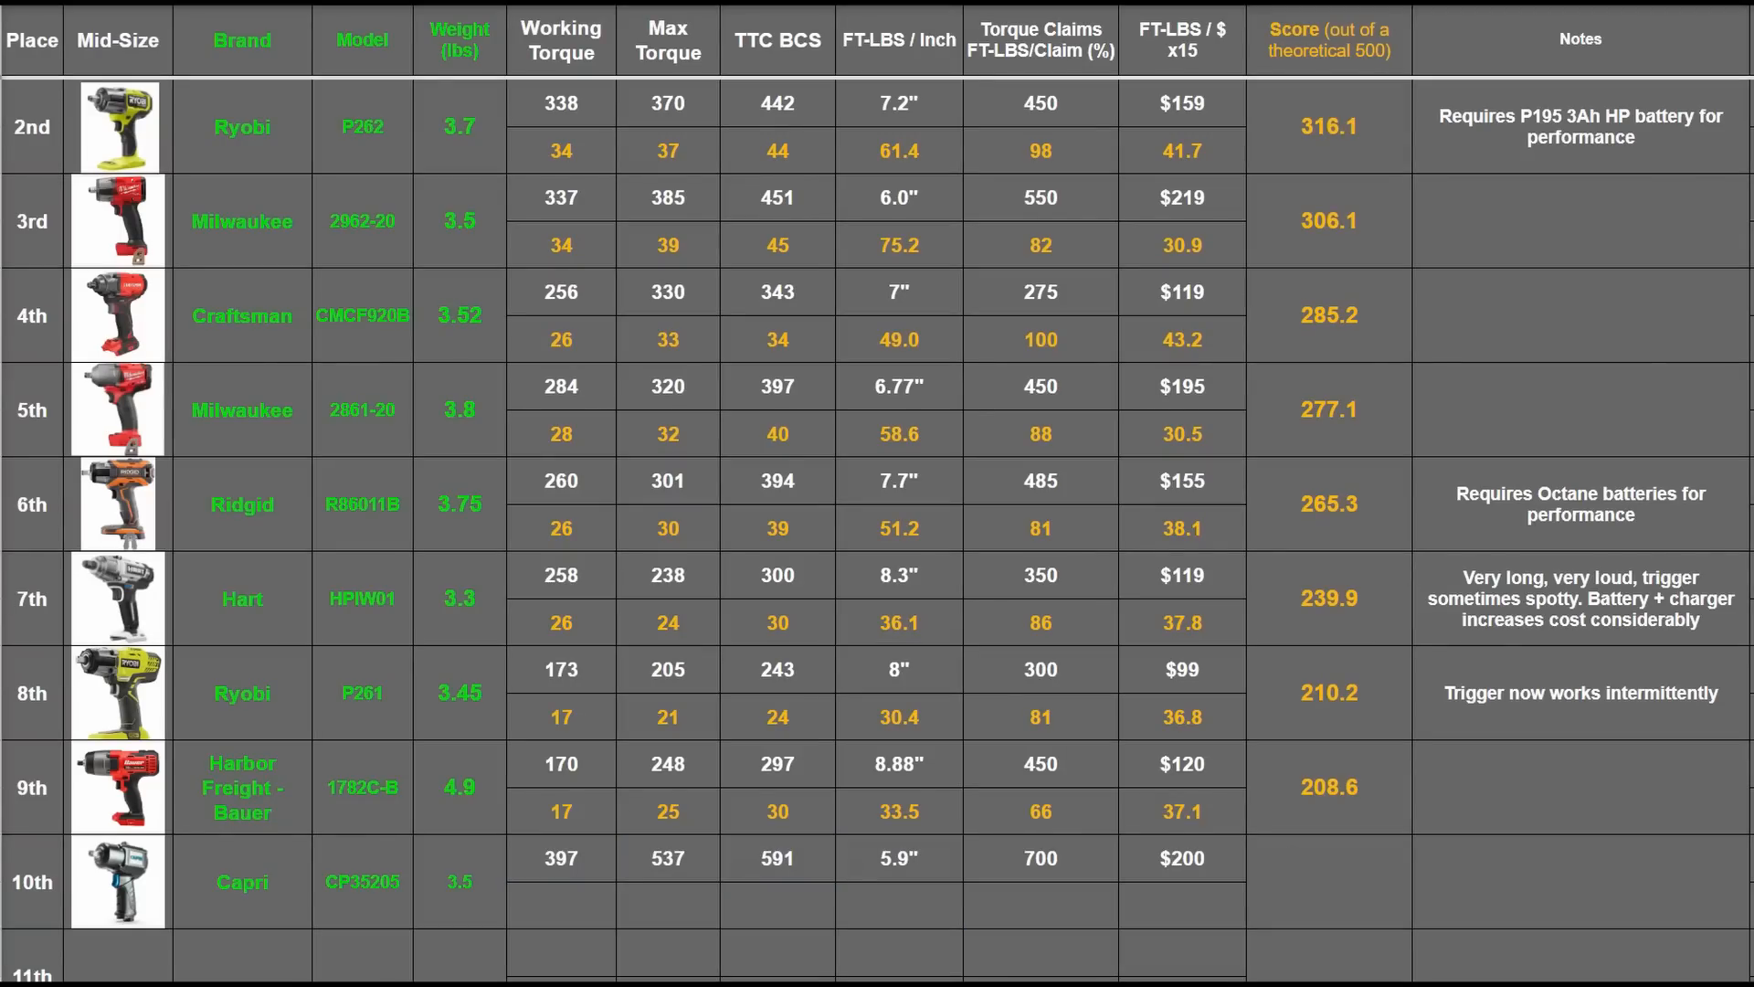
Step: Check Capri CP35205's 700 torque claim and $200 price, filling its claim percentage (84)
click(776, 906)
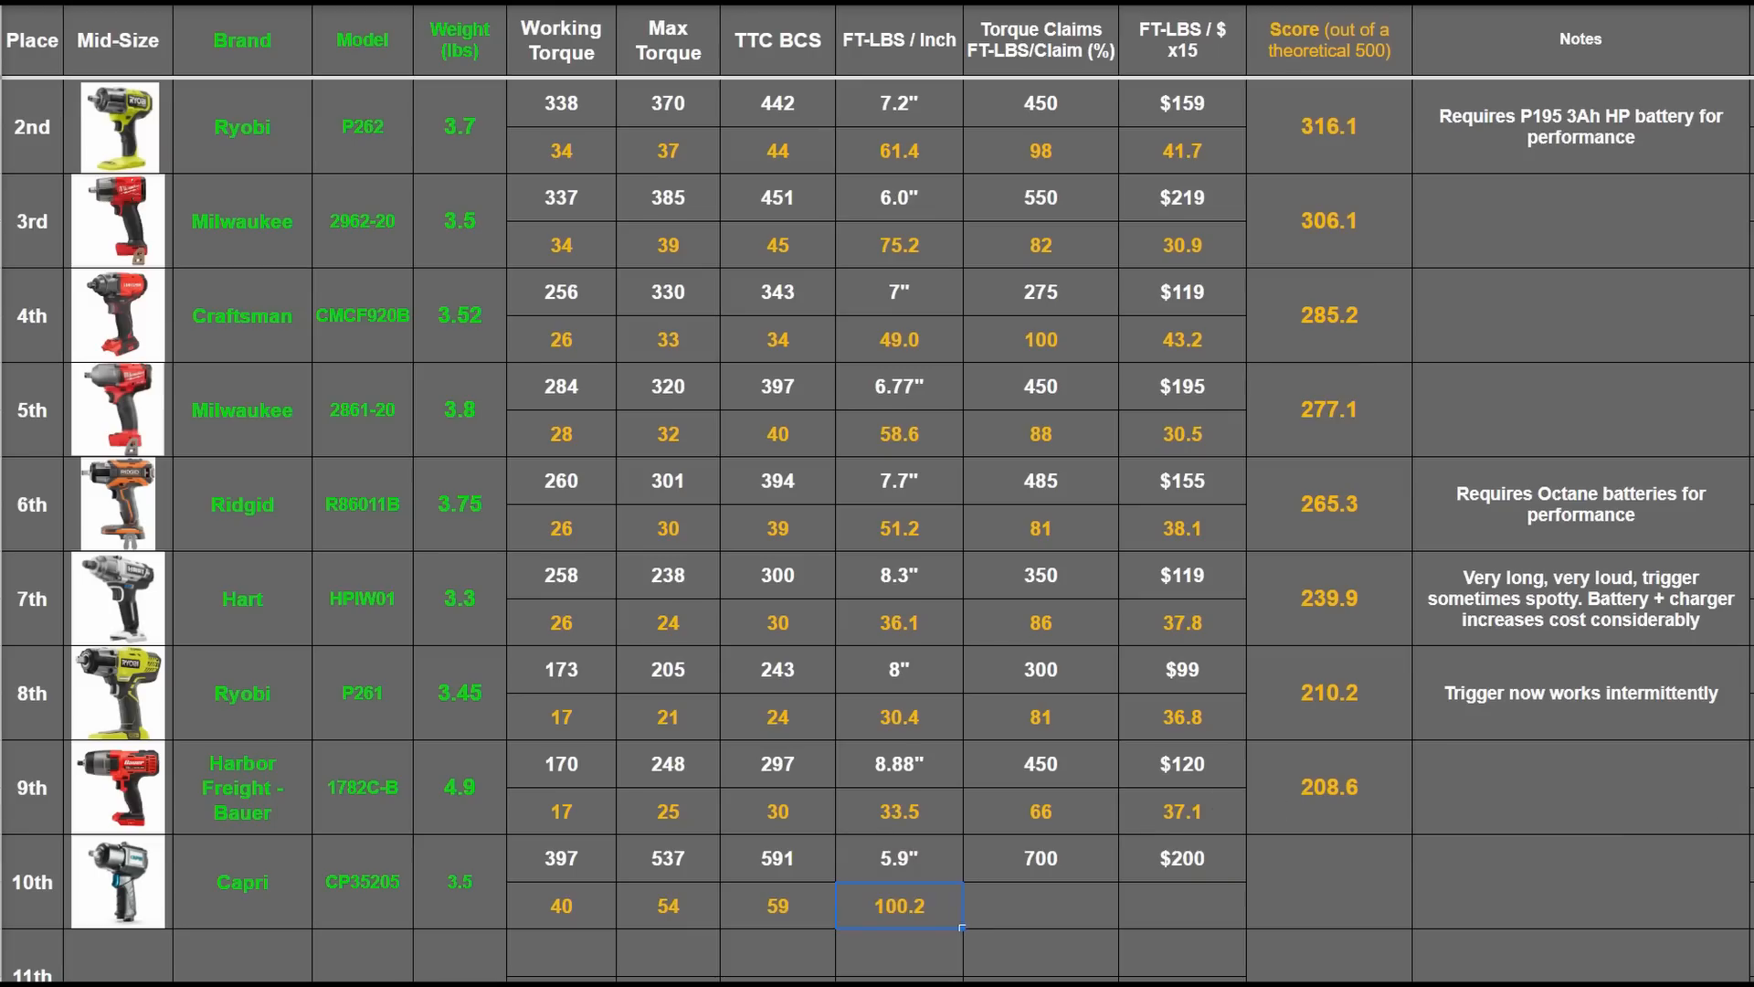
click(1040, 858)
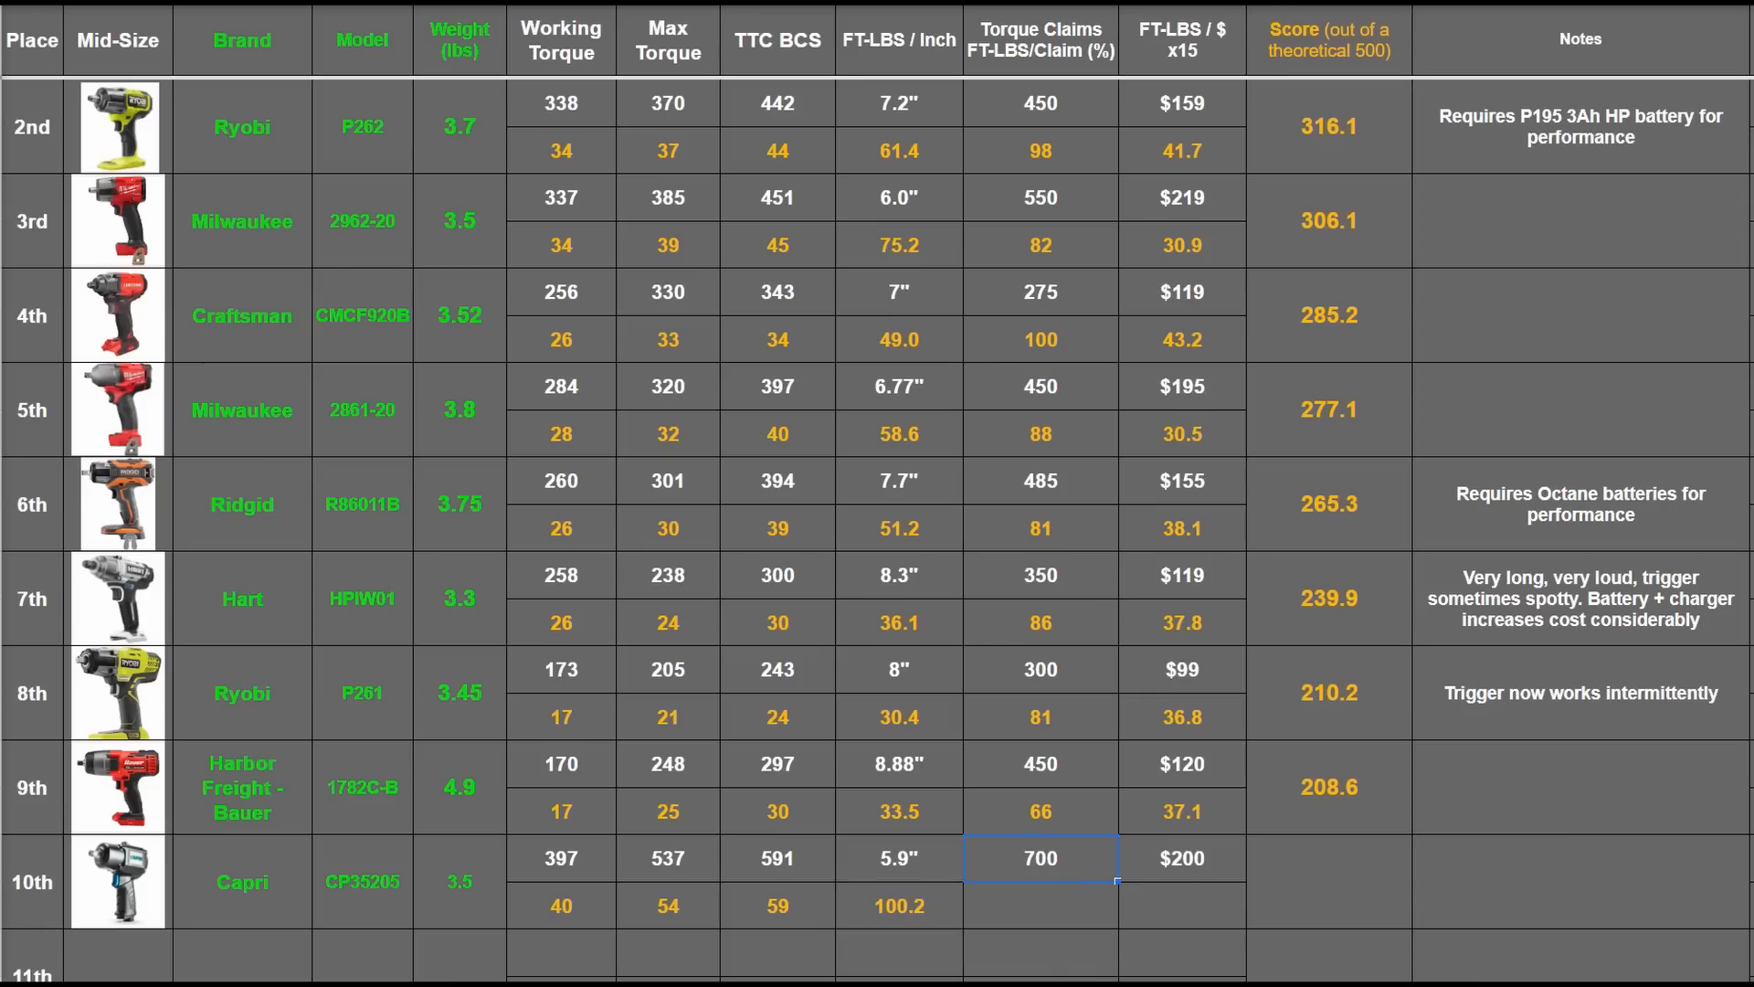
click(1040, 906)
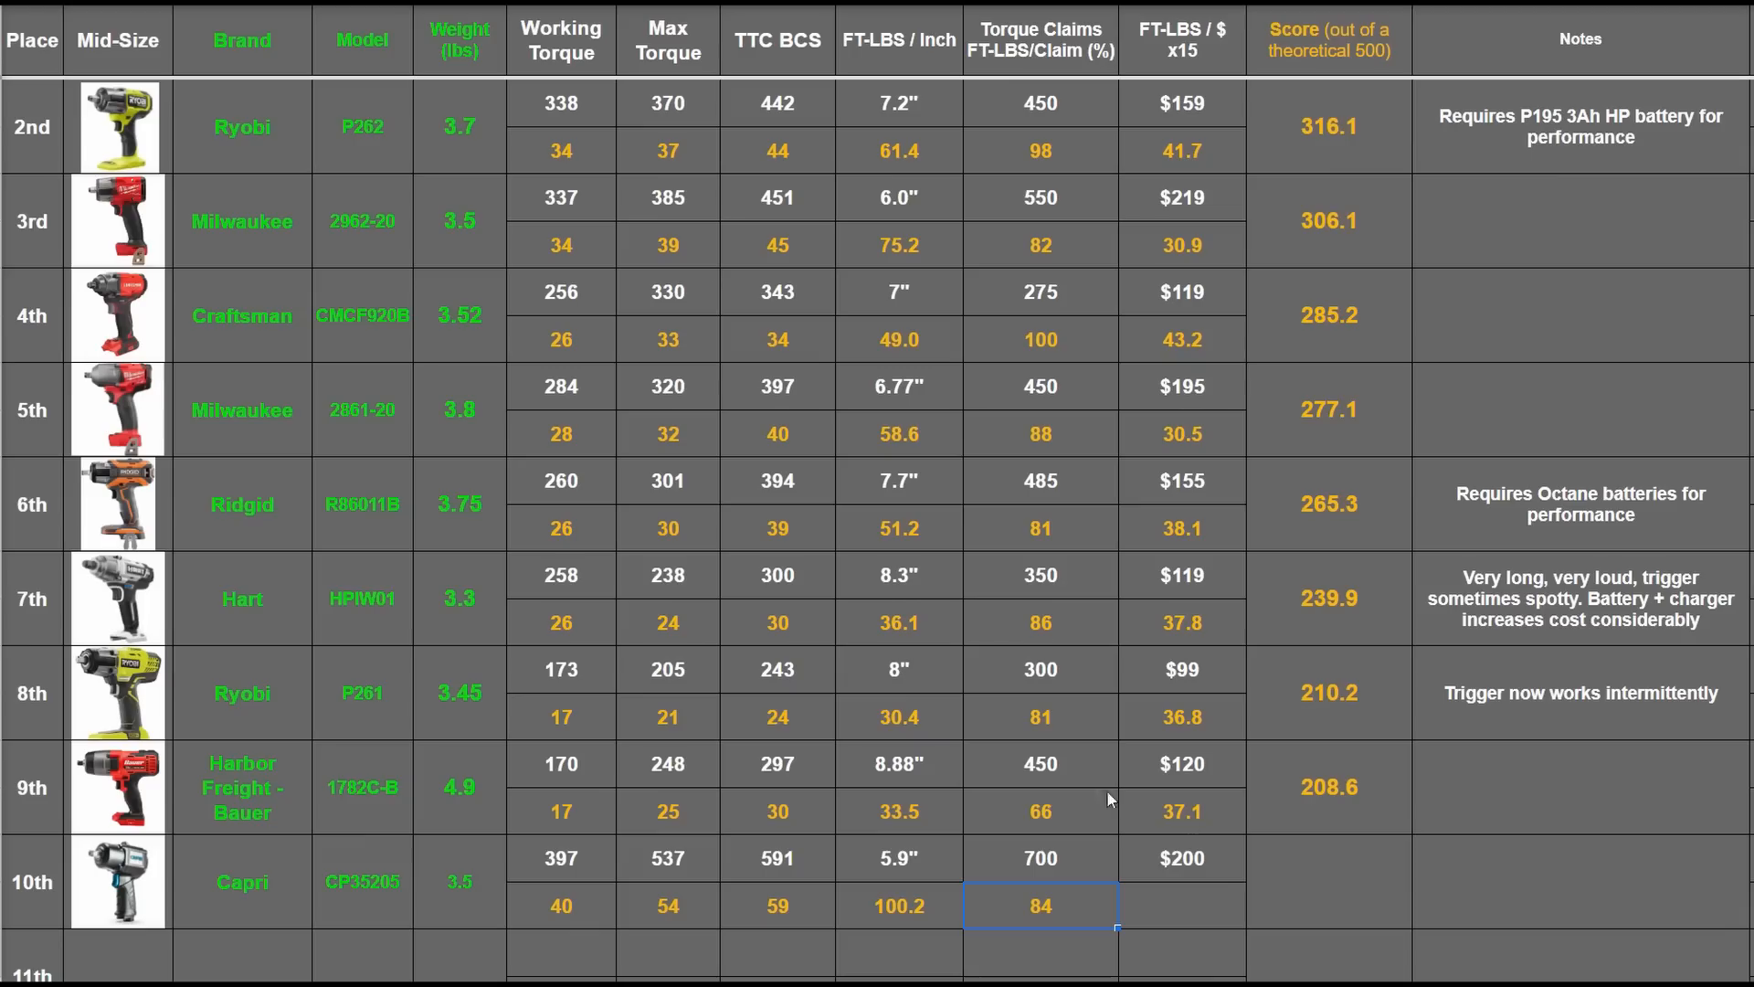
click(1038, 528)
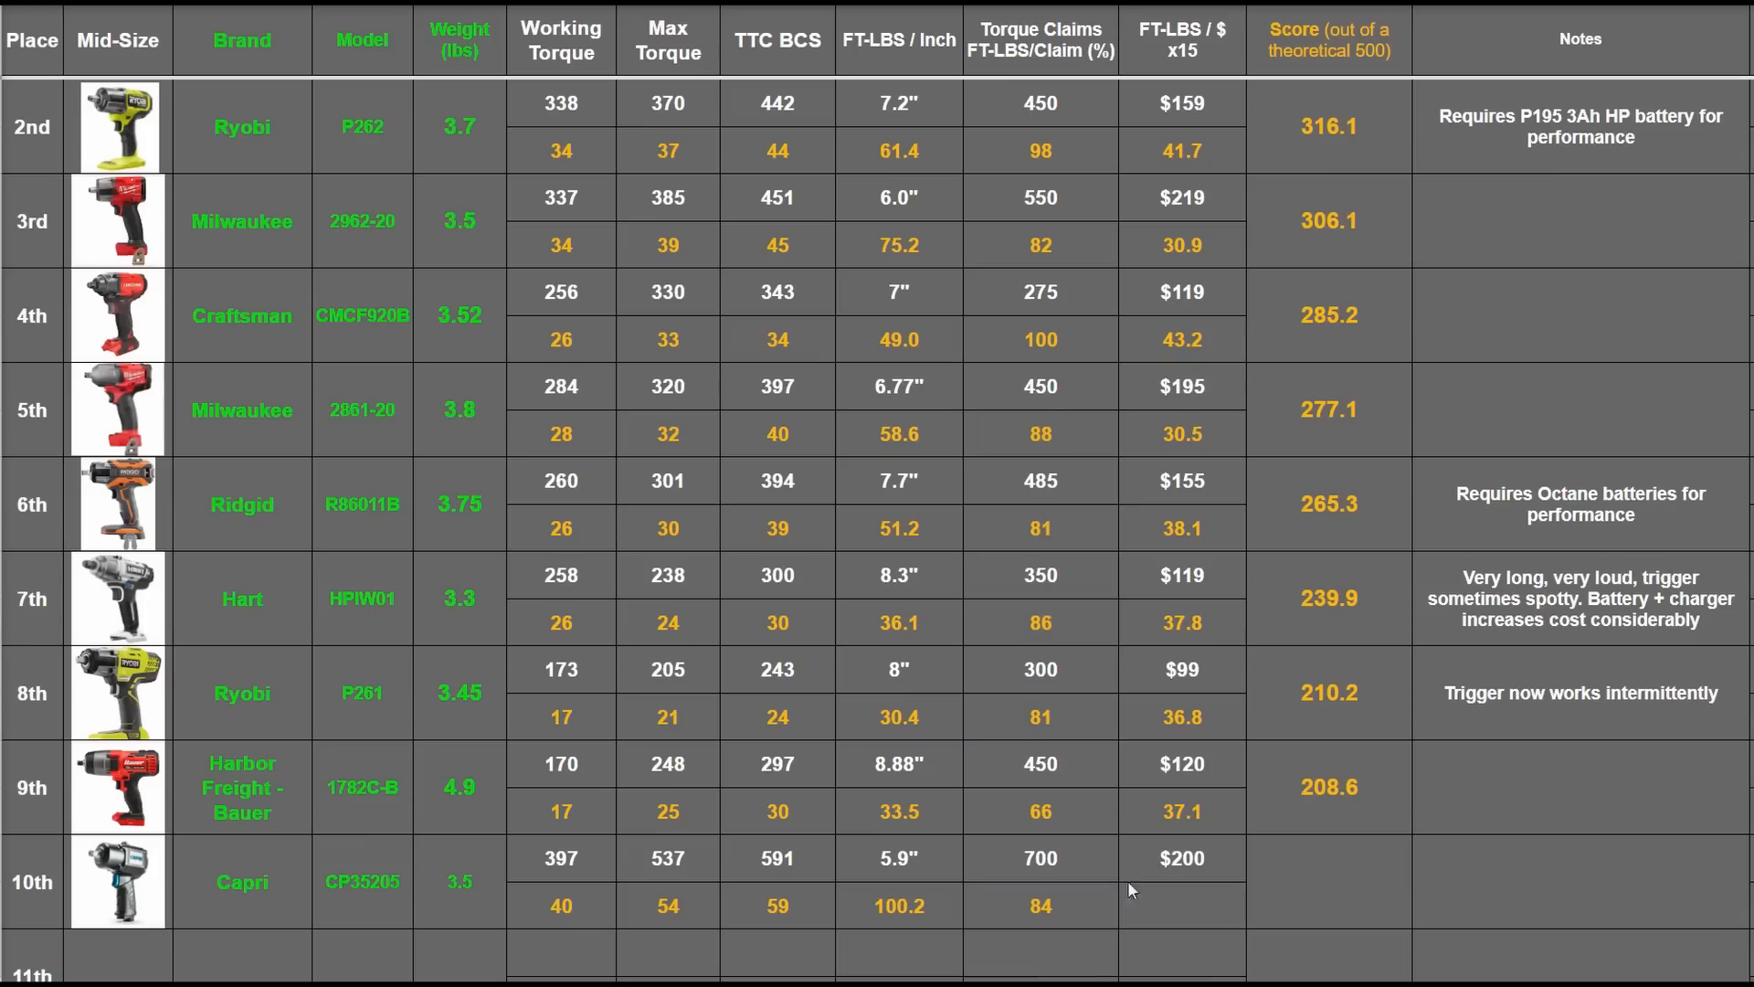
click(1181, 857)
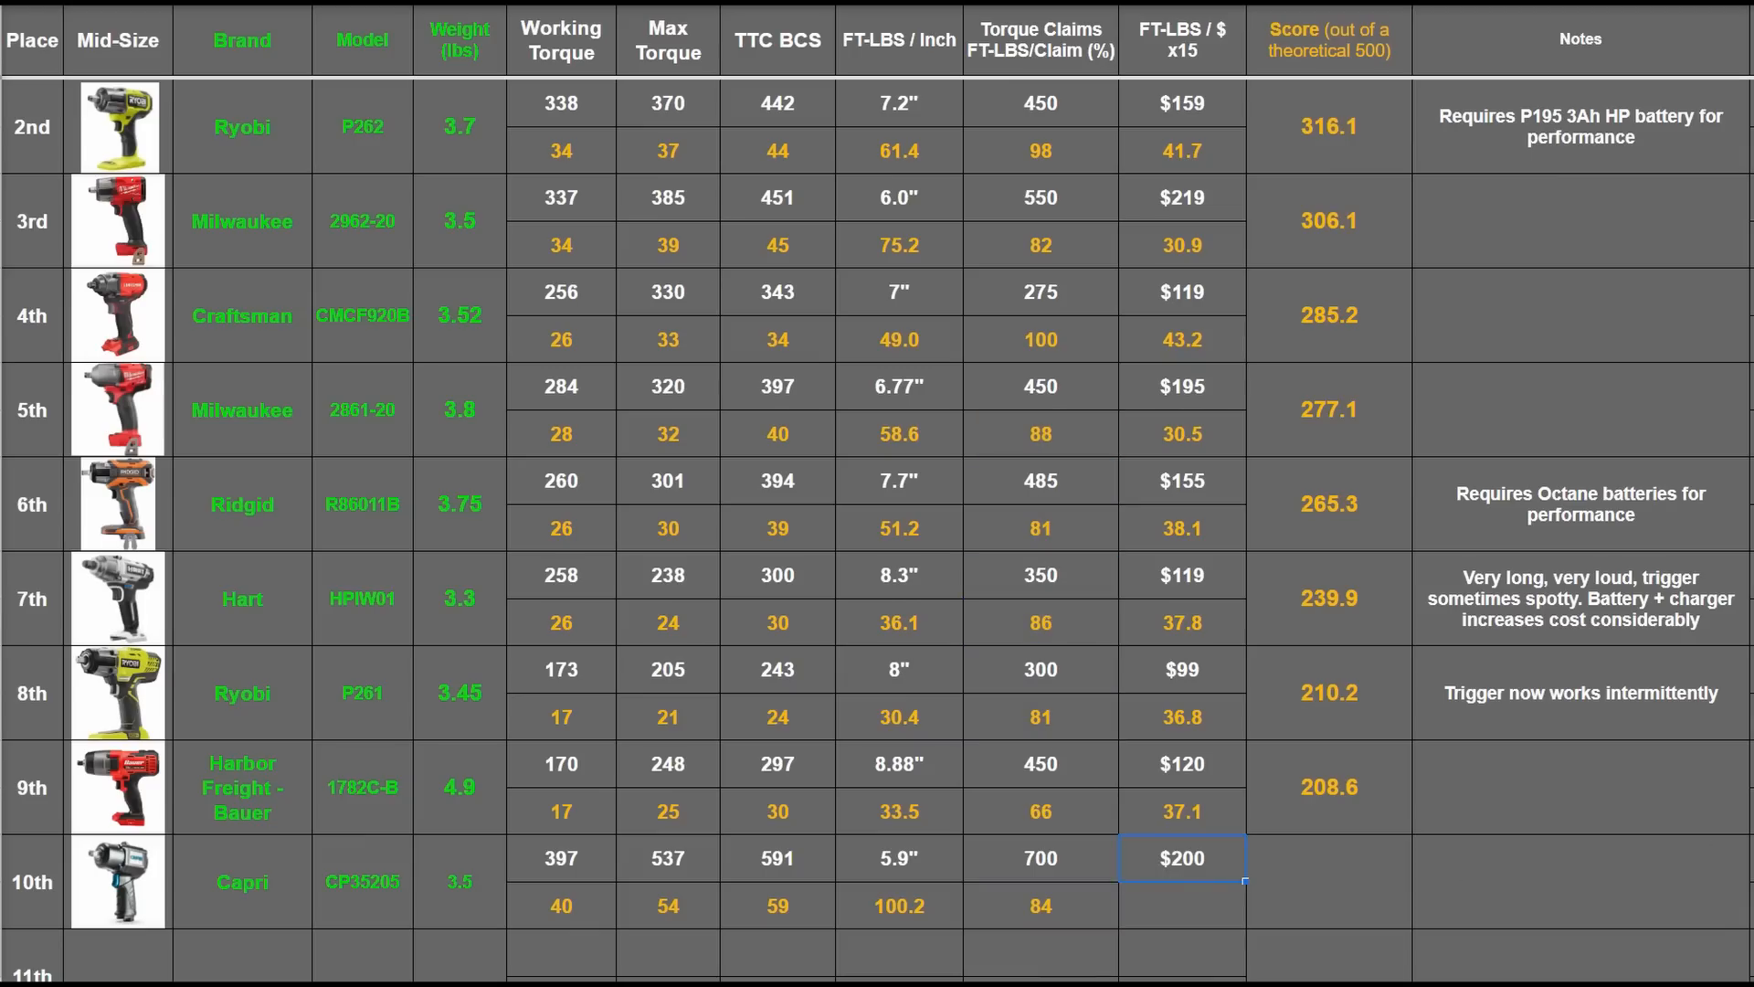
click(1181, 906)
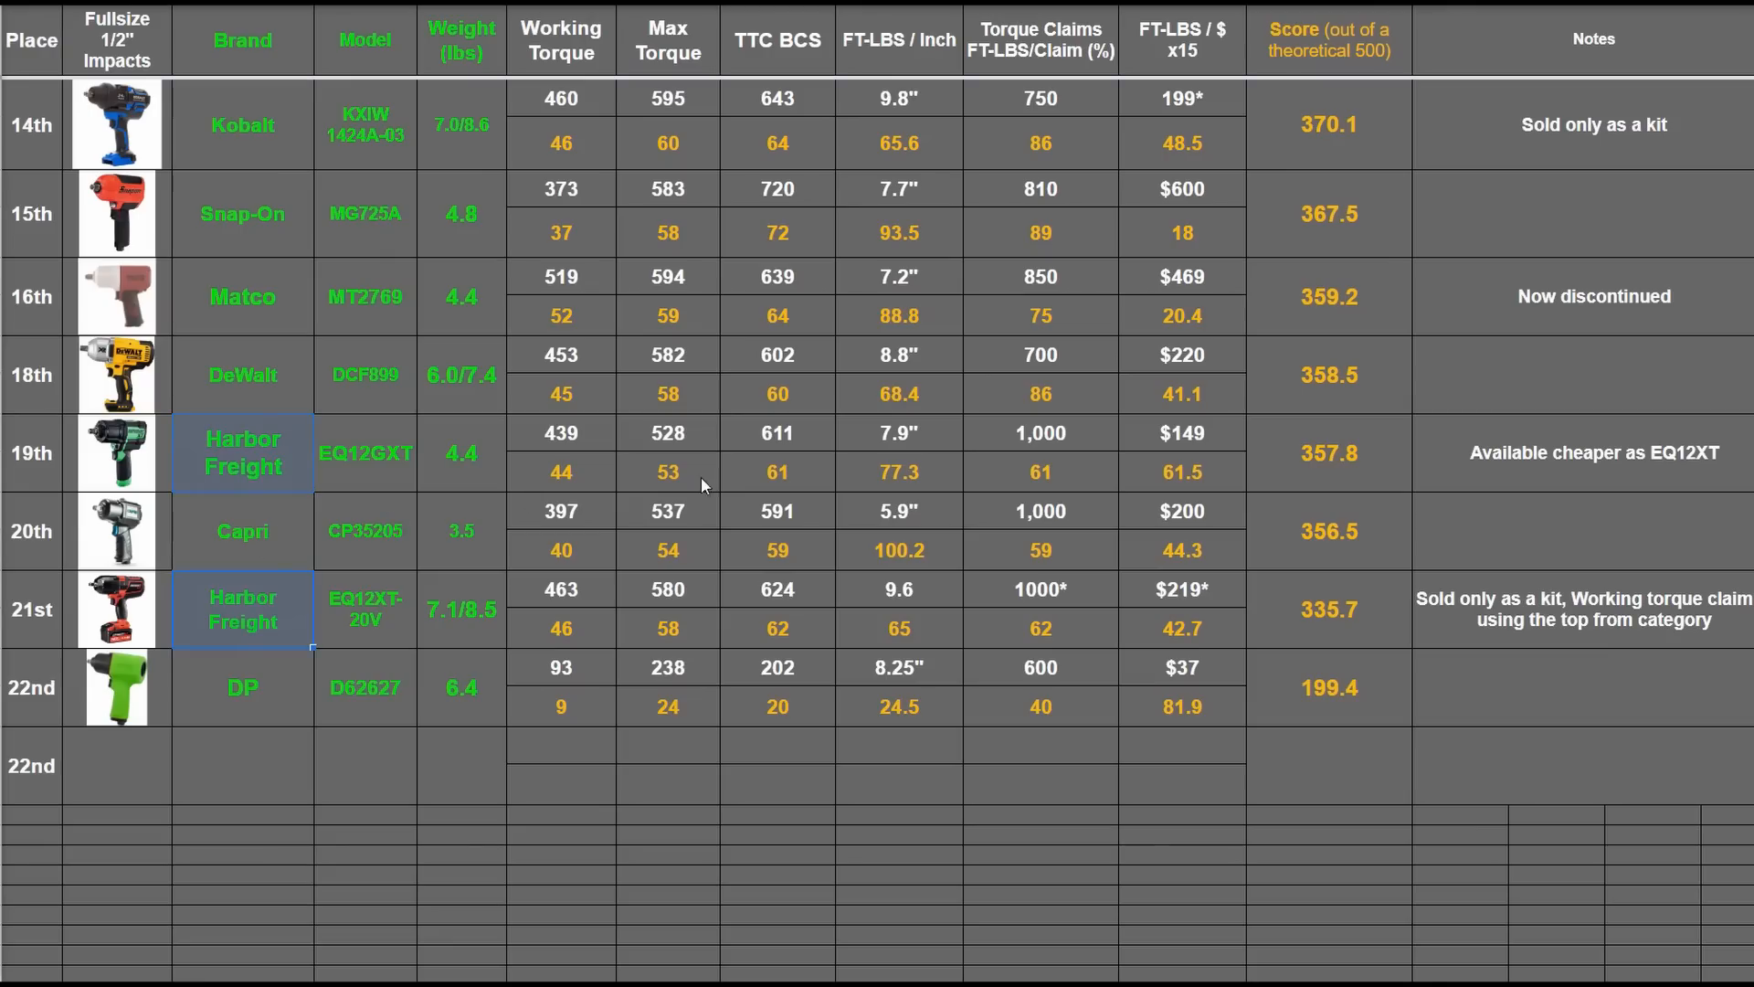
Step: Return to the Capri product page showing 1,715 ft-lbs nut-busting and 1,000 ft-lbs reverse torque
click(667, 512)
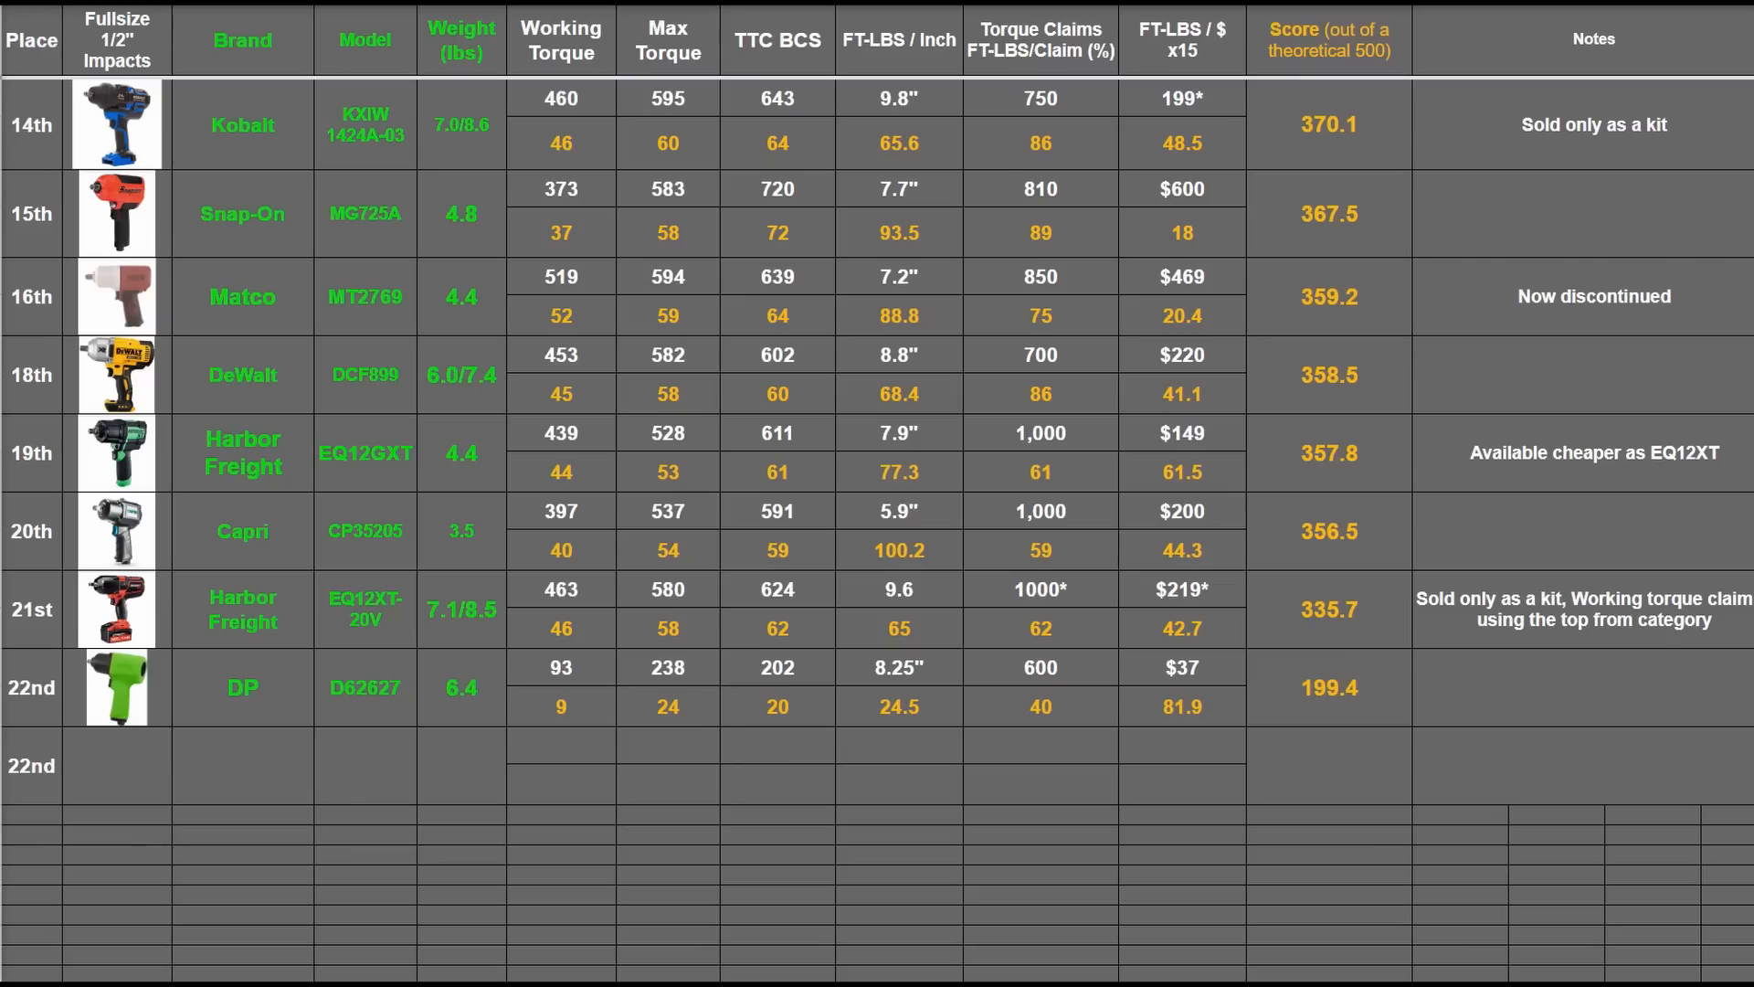
scroll(up, 3)
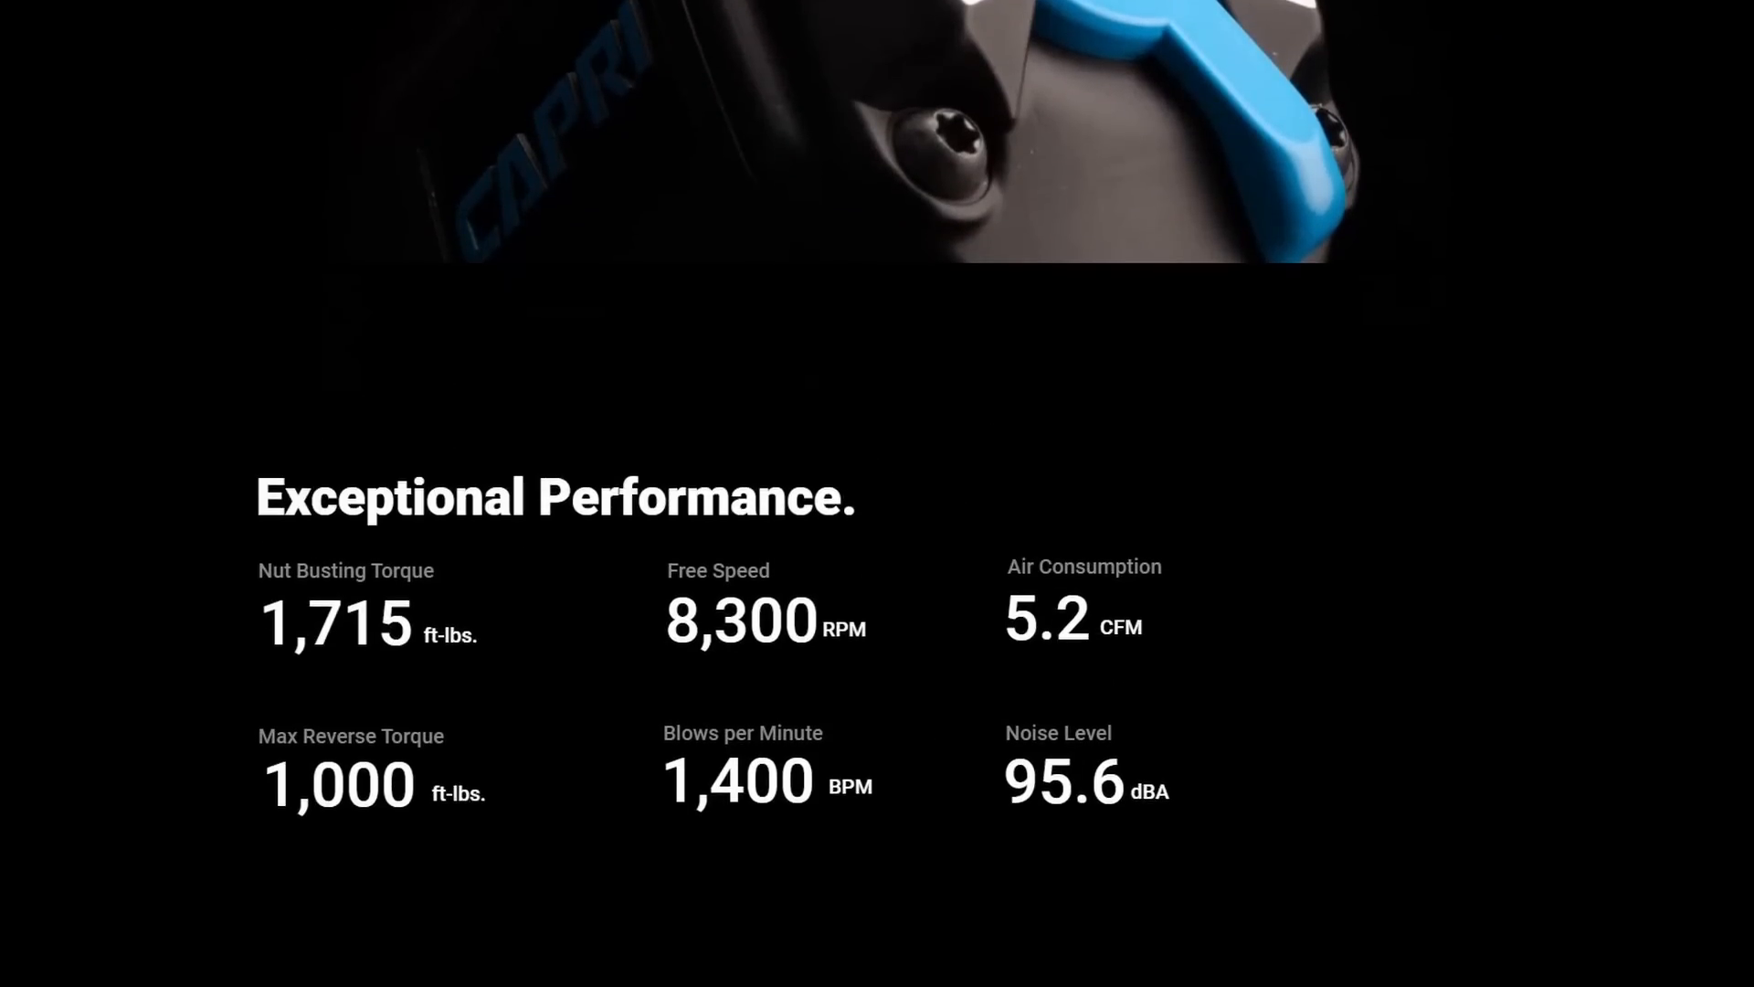
mouse_move(374, 615)
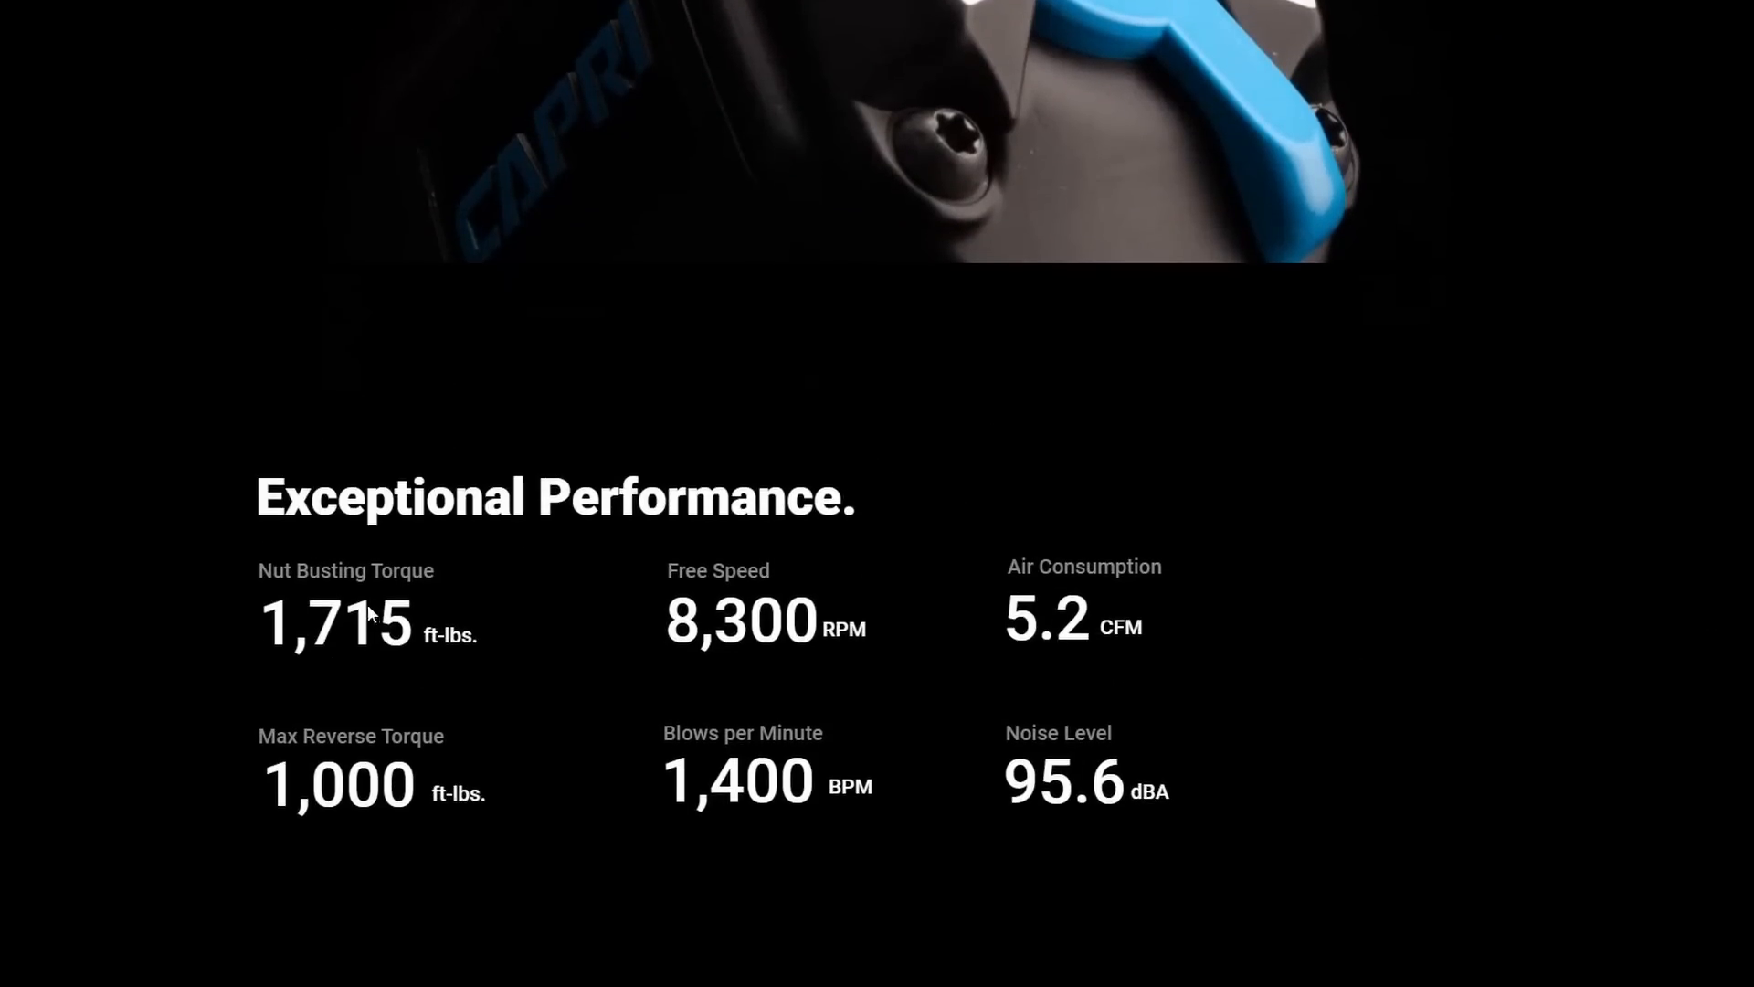
mouse_move(477, 630)
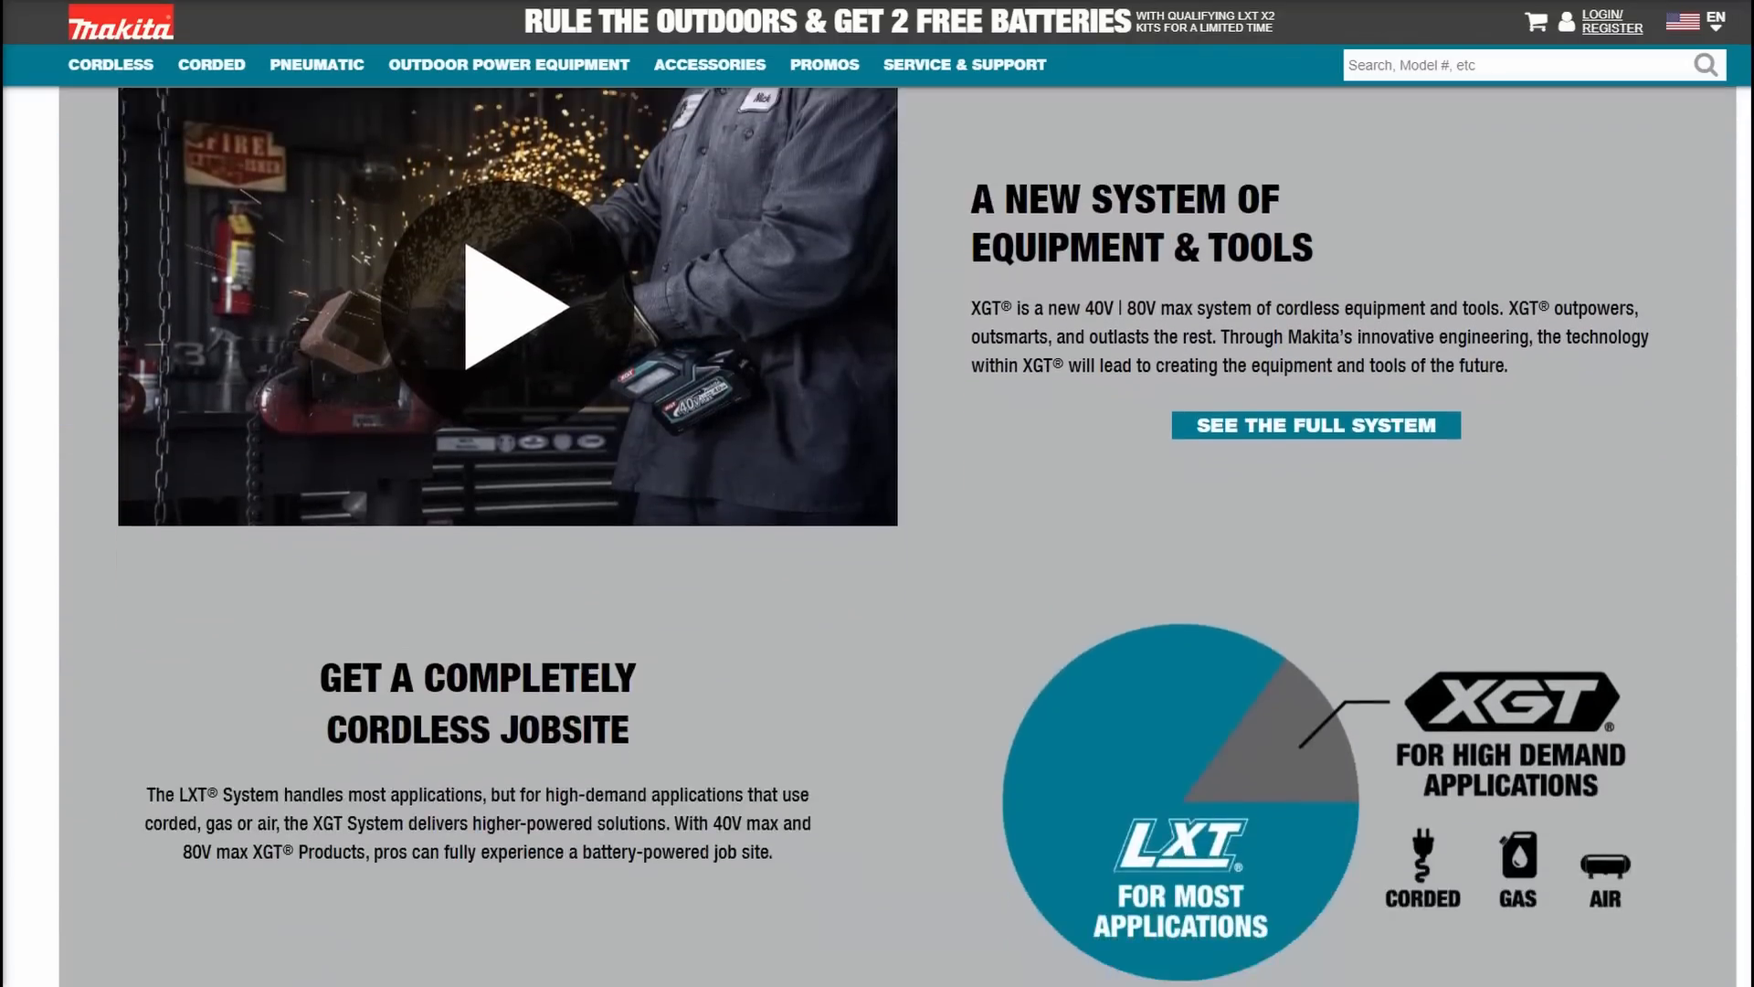
Step: Scroll the Makita XGT page past the LXT/XGT chart to the OUTPOWER section
scroll(down, 3)
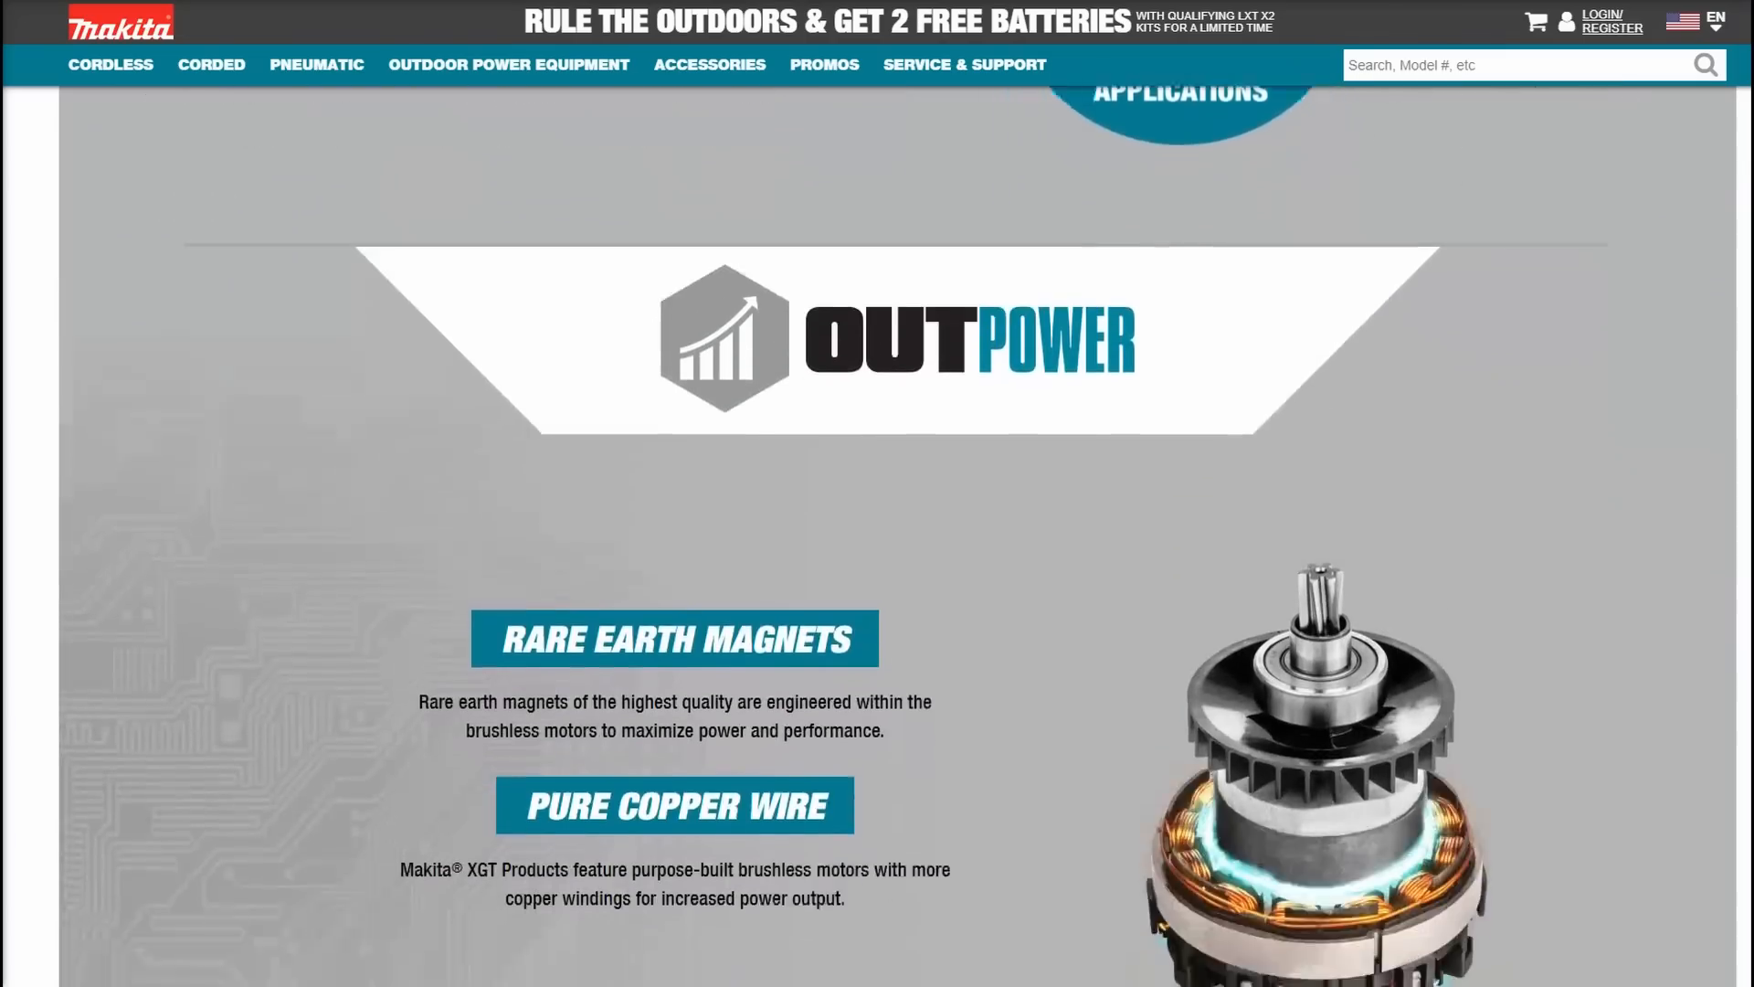
scroll(down, 3)
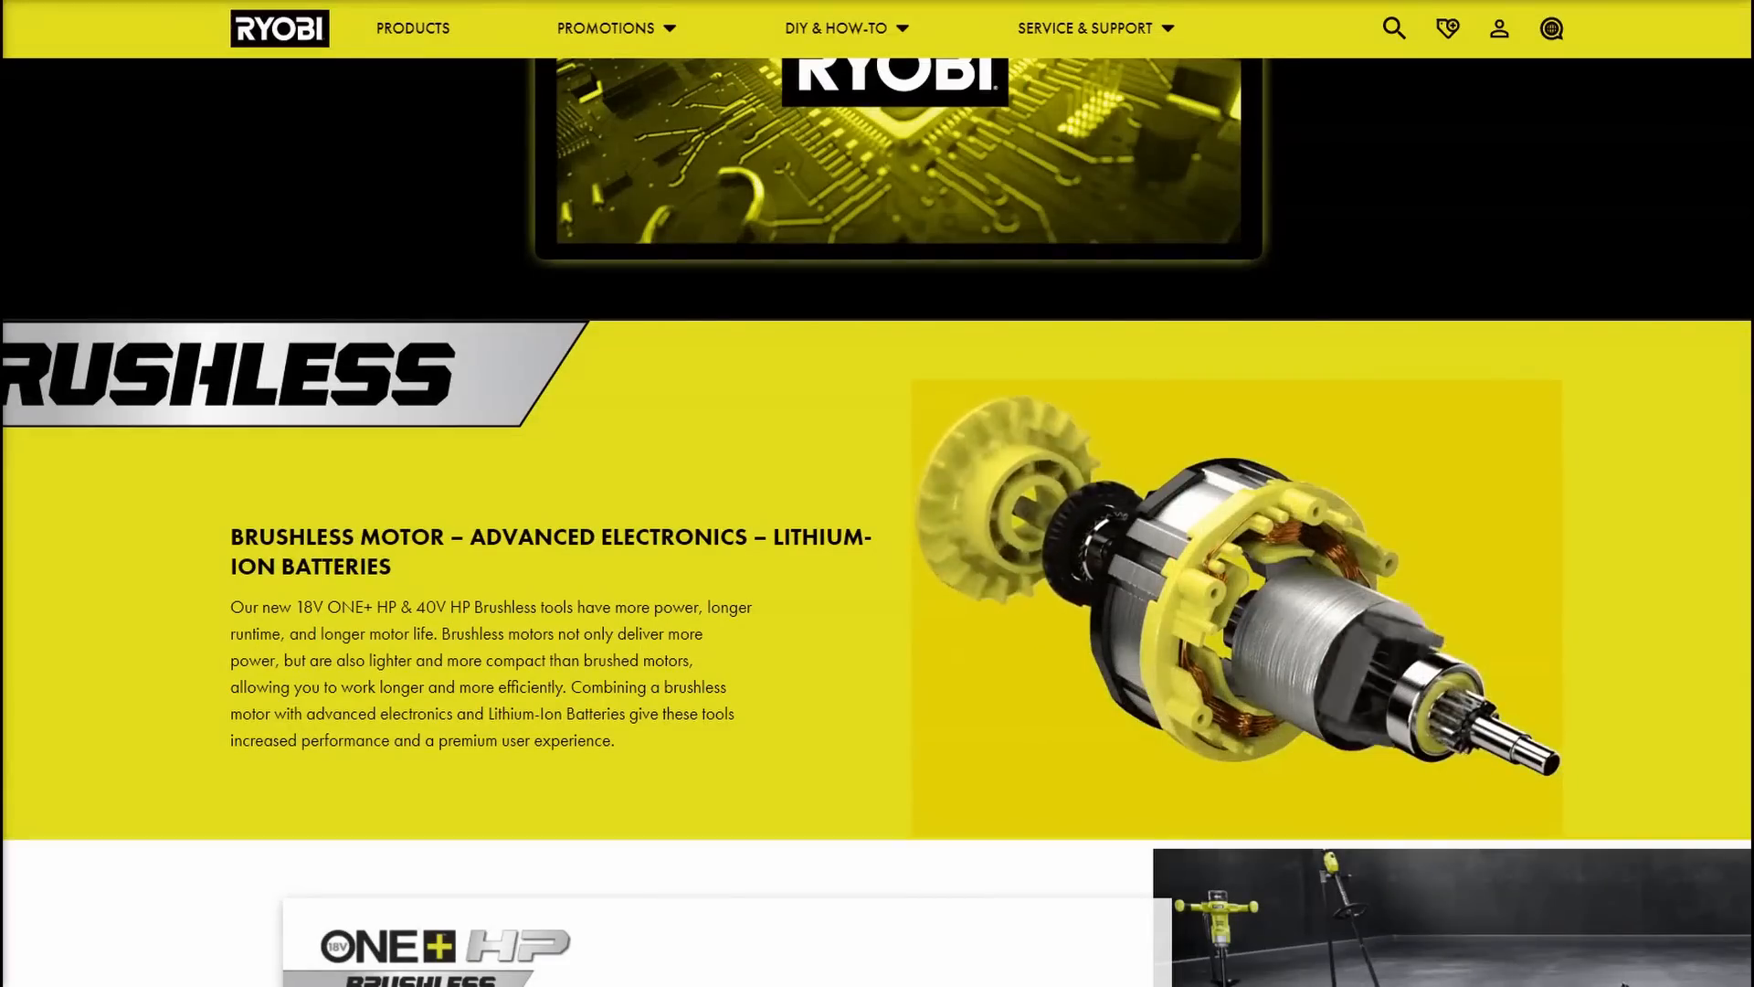
Step: Scroll the Ryobi page to the brushless motor description and ONE+ HP Brushless panel
scroll(down, 3)
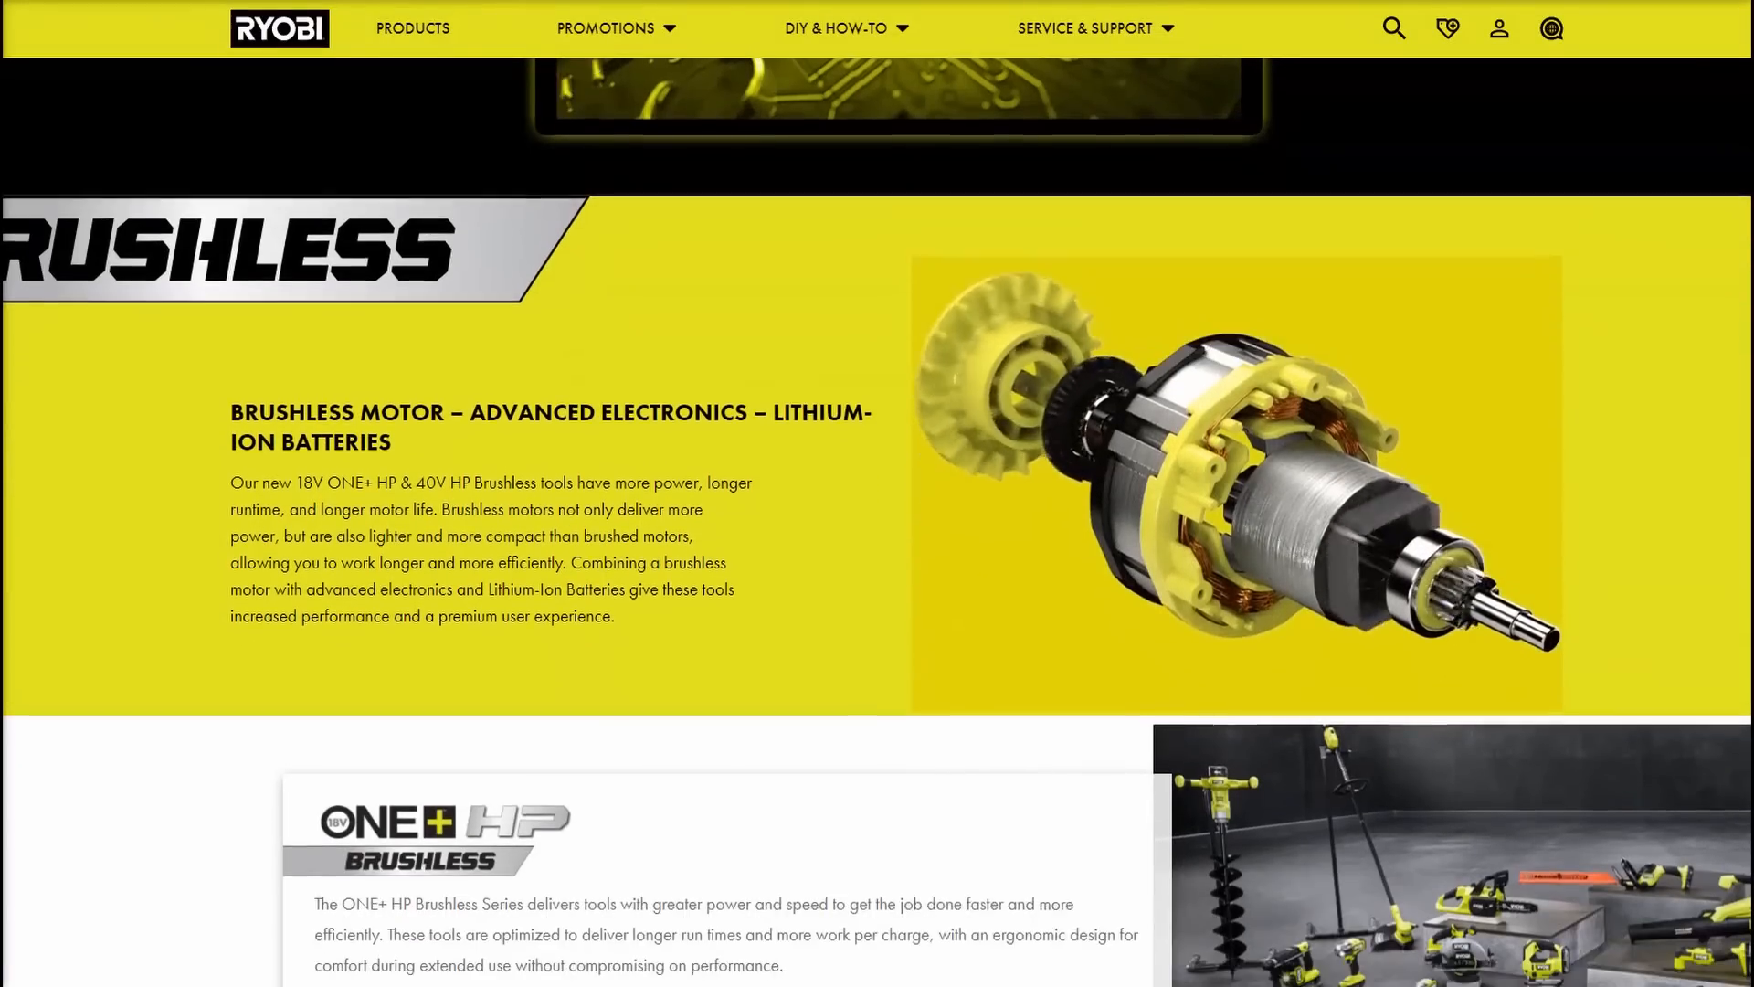
scroll(down, 3)
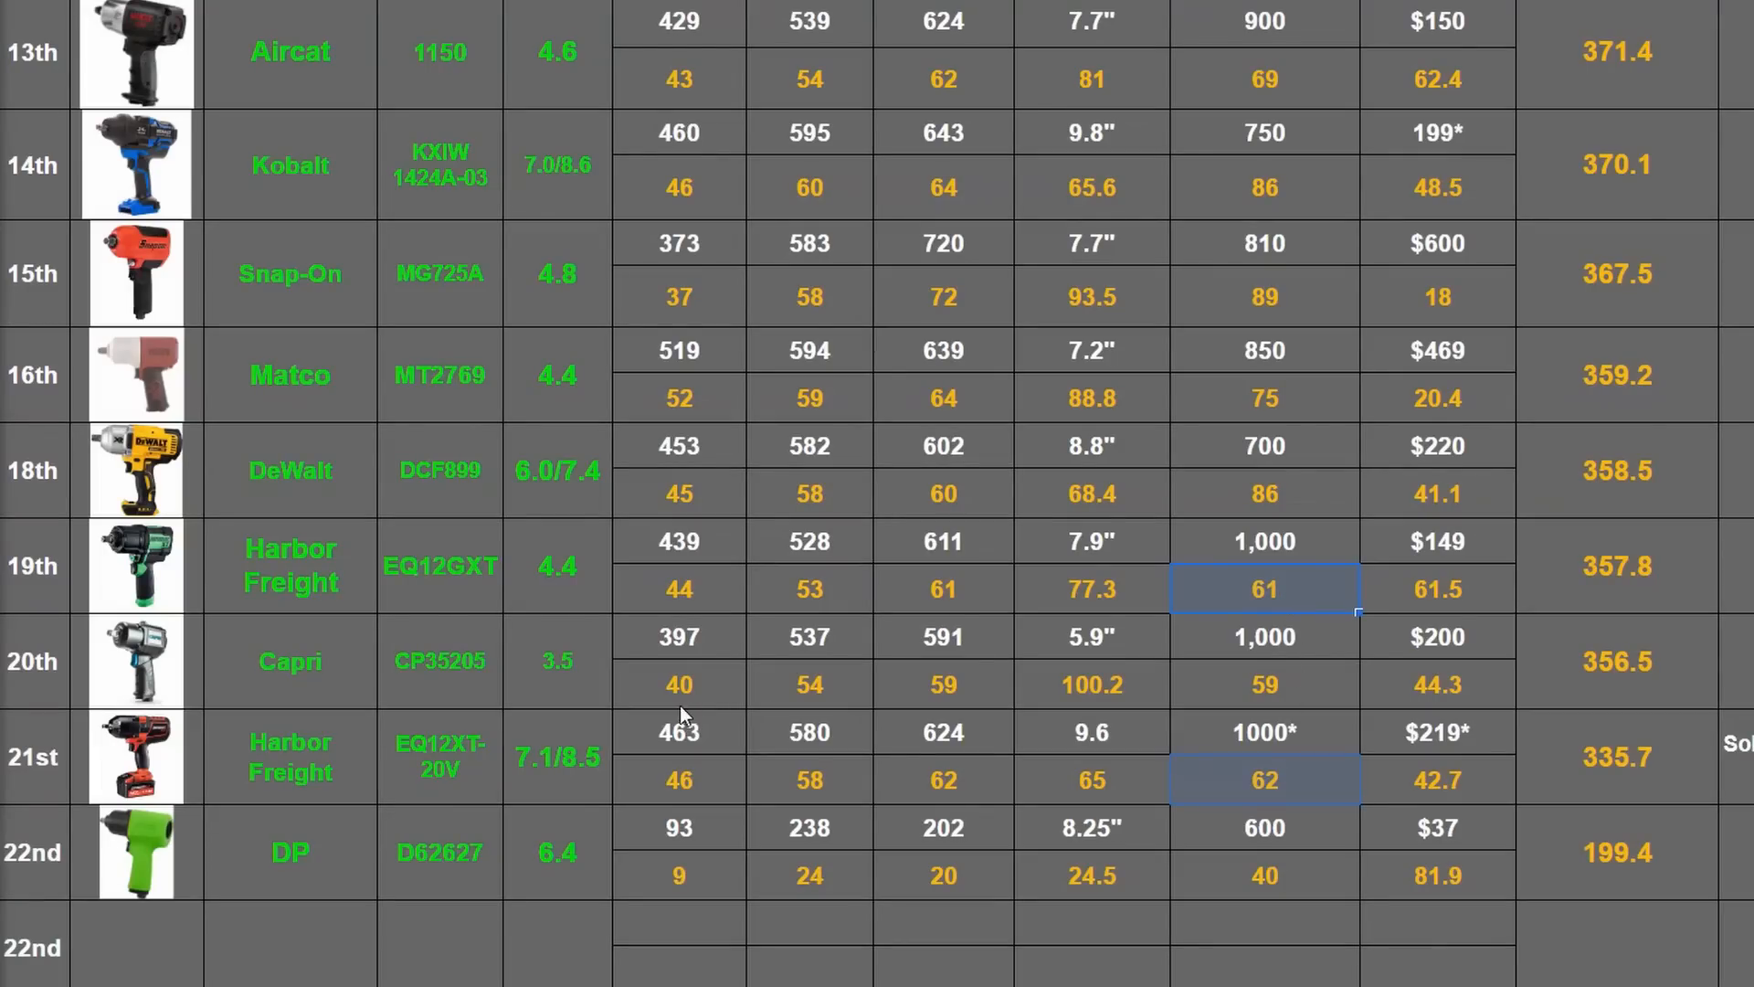
Step: Highlight the 21st-place Harbor Freight entry, then the Aircat table's 950, 950, 900 claims
click(289, 756)
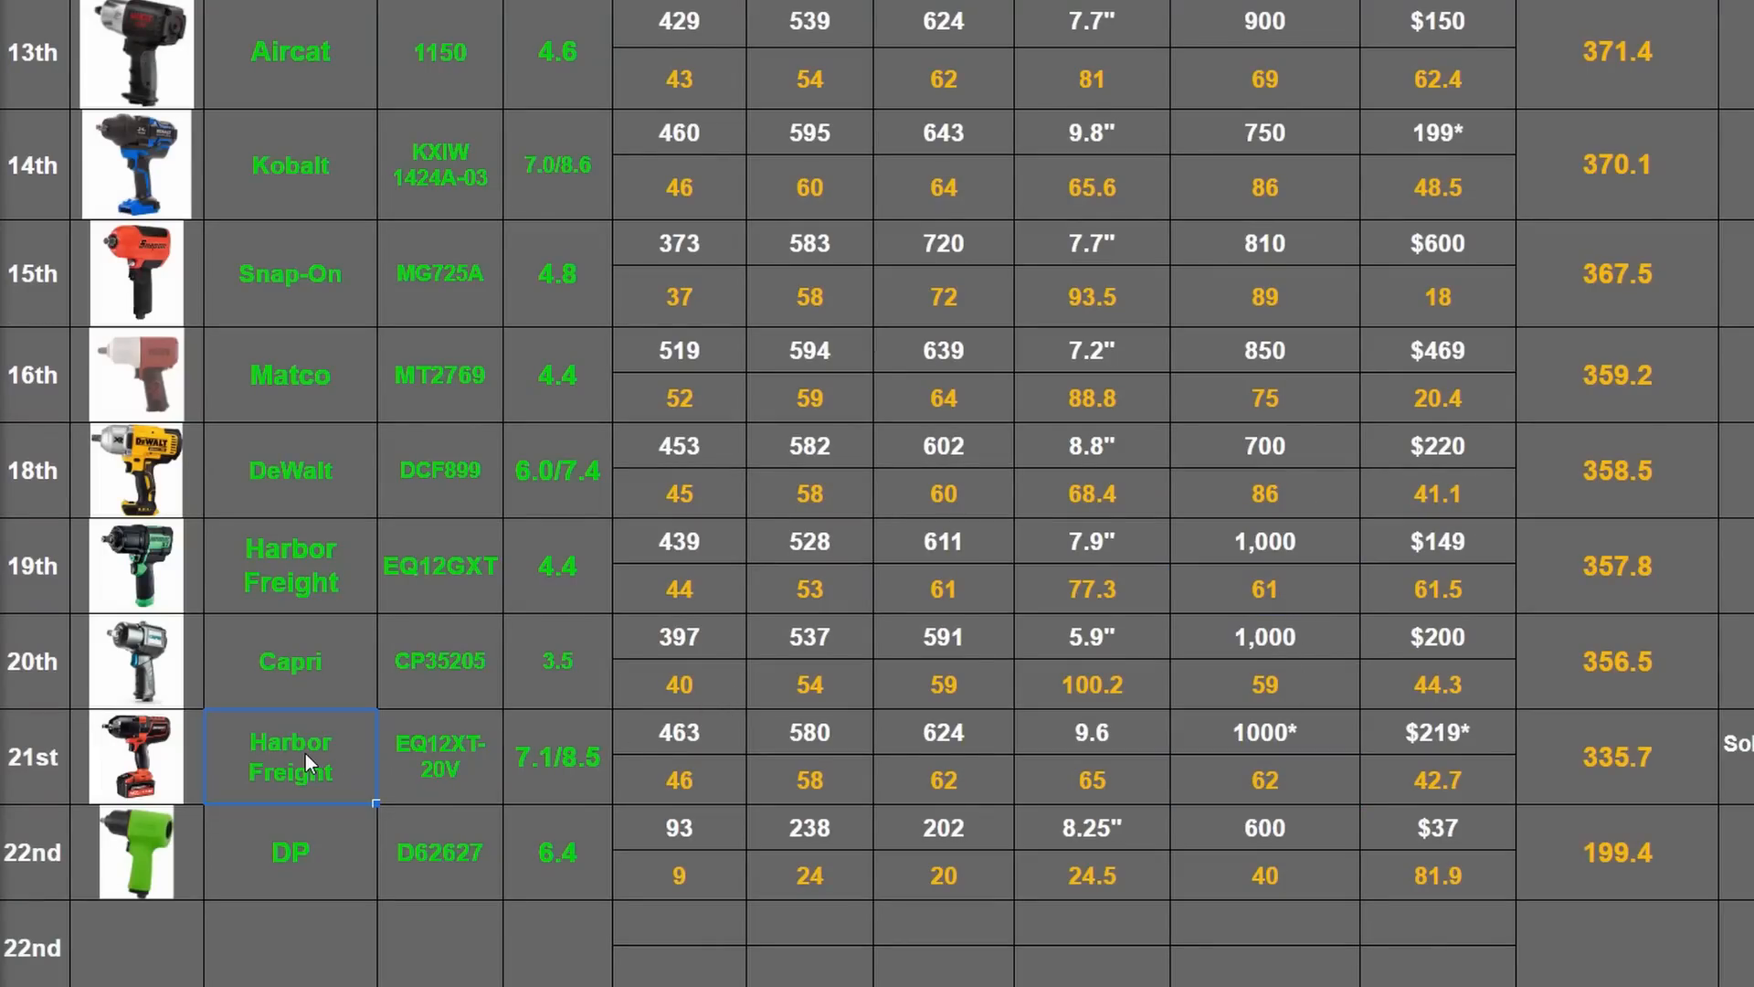
scroll(up, 3)
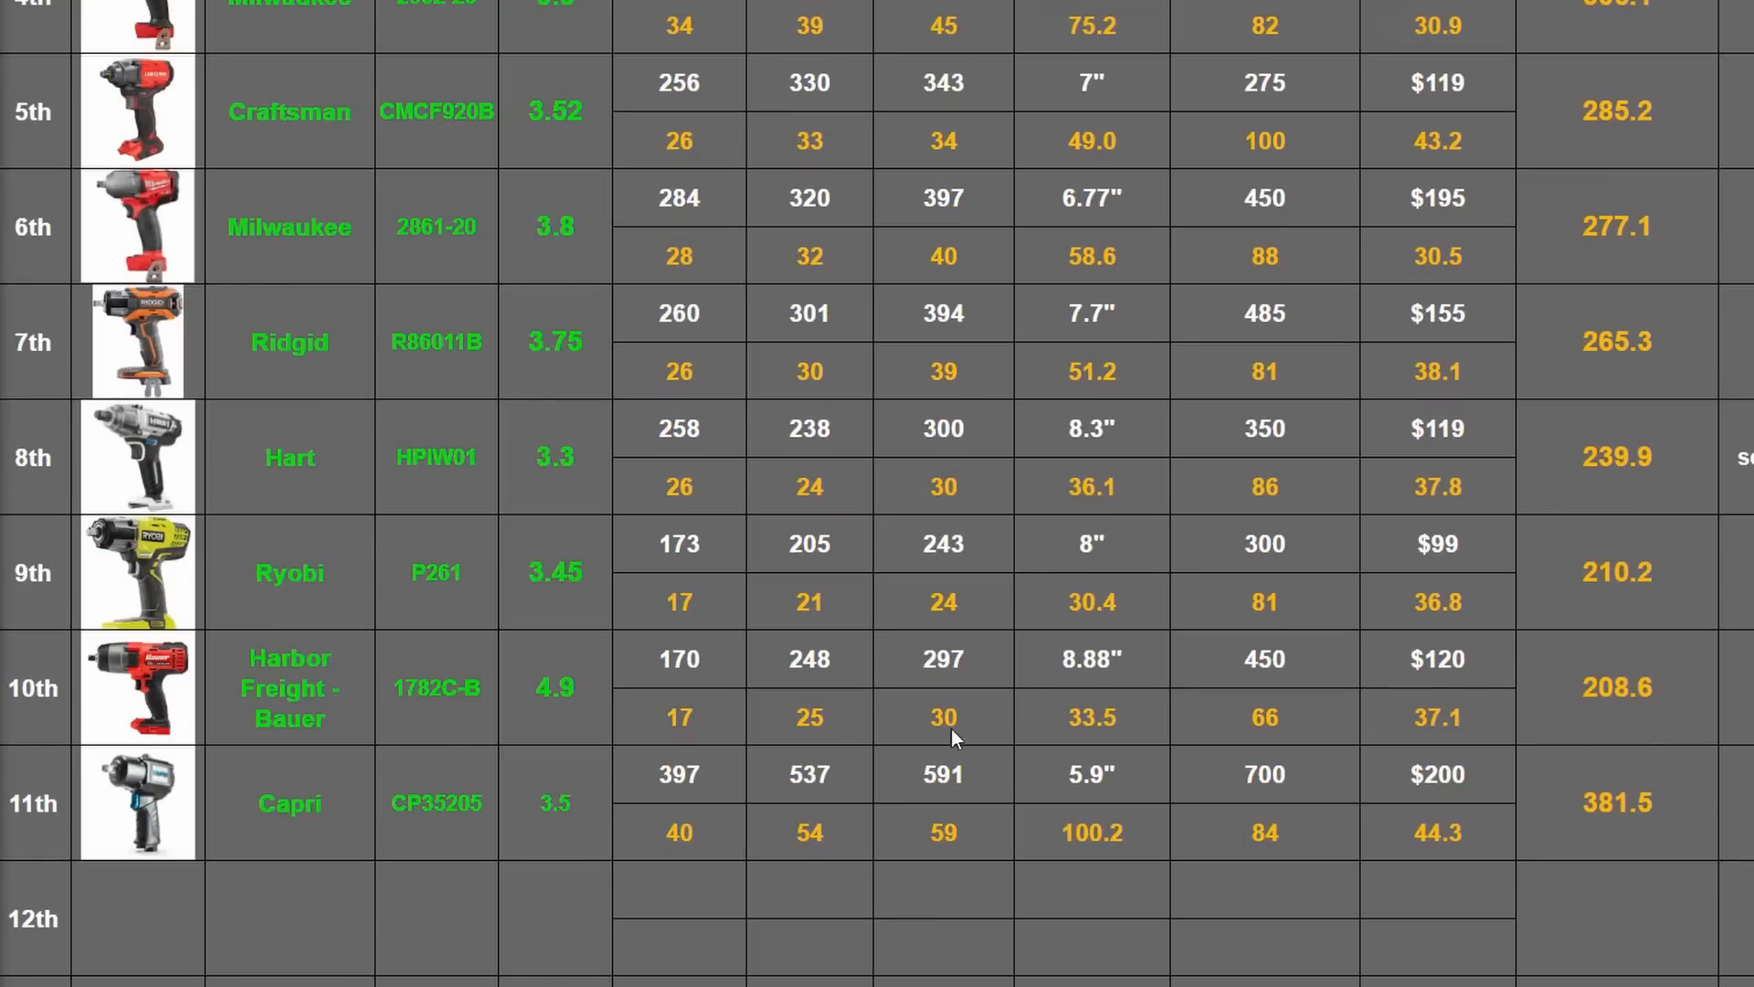
scroll(up, 3)
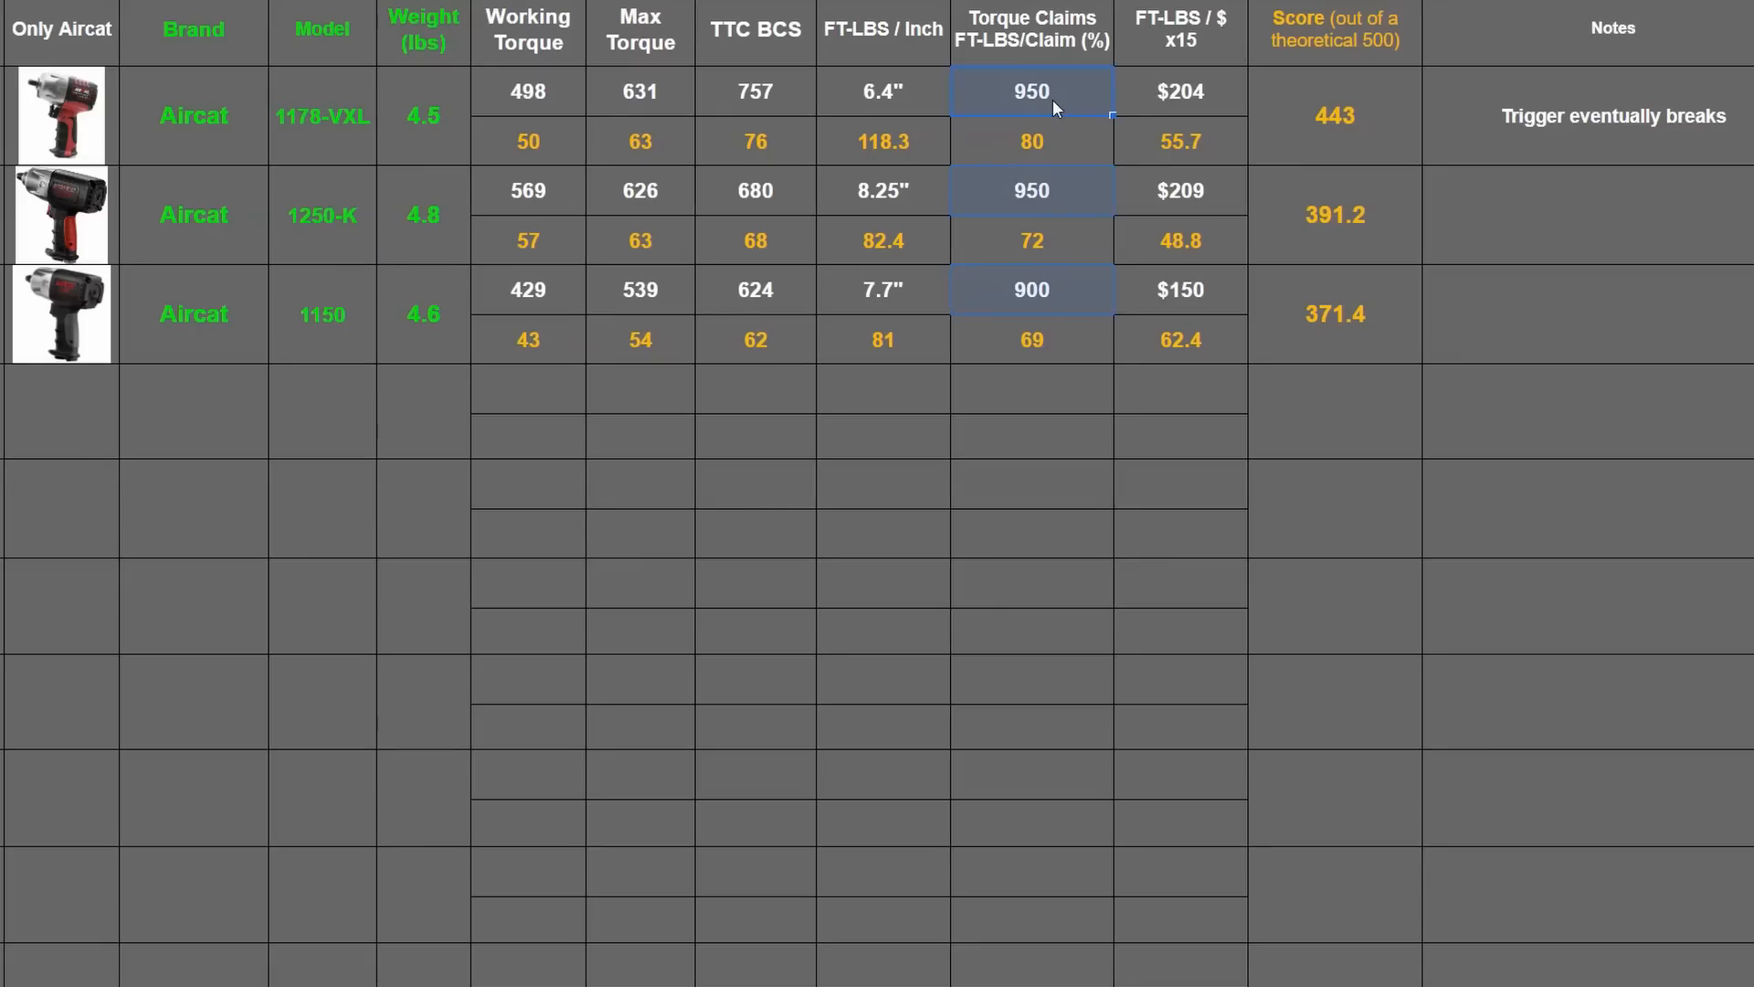
click(1031, 139)
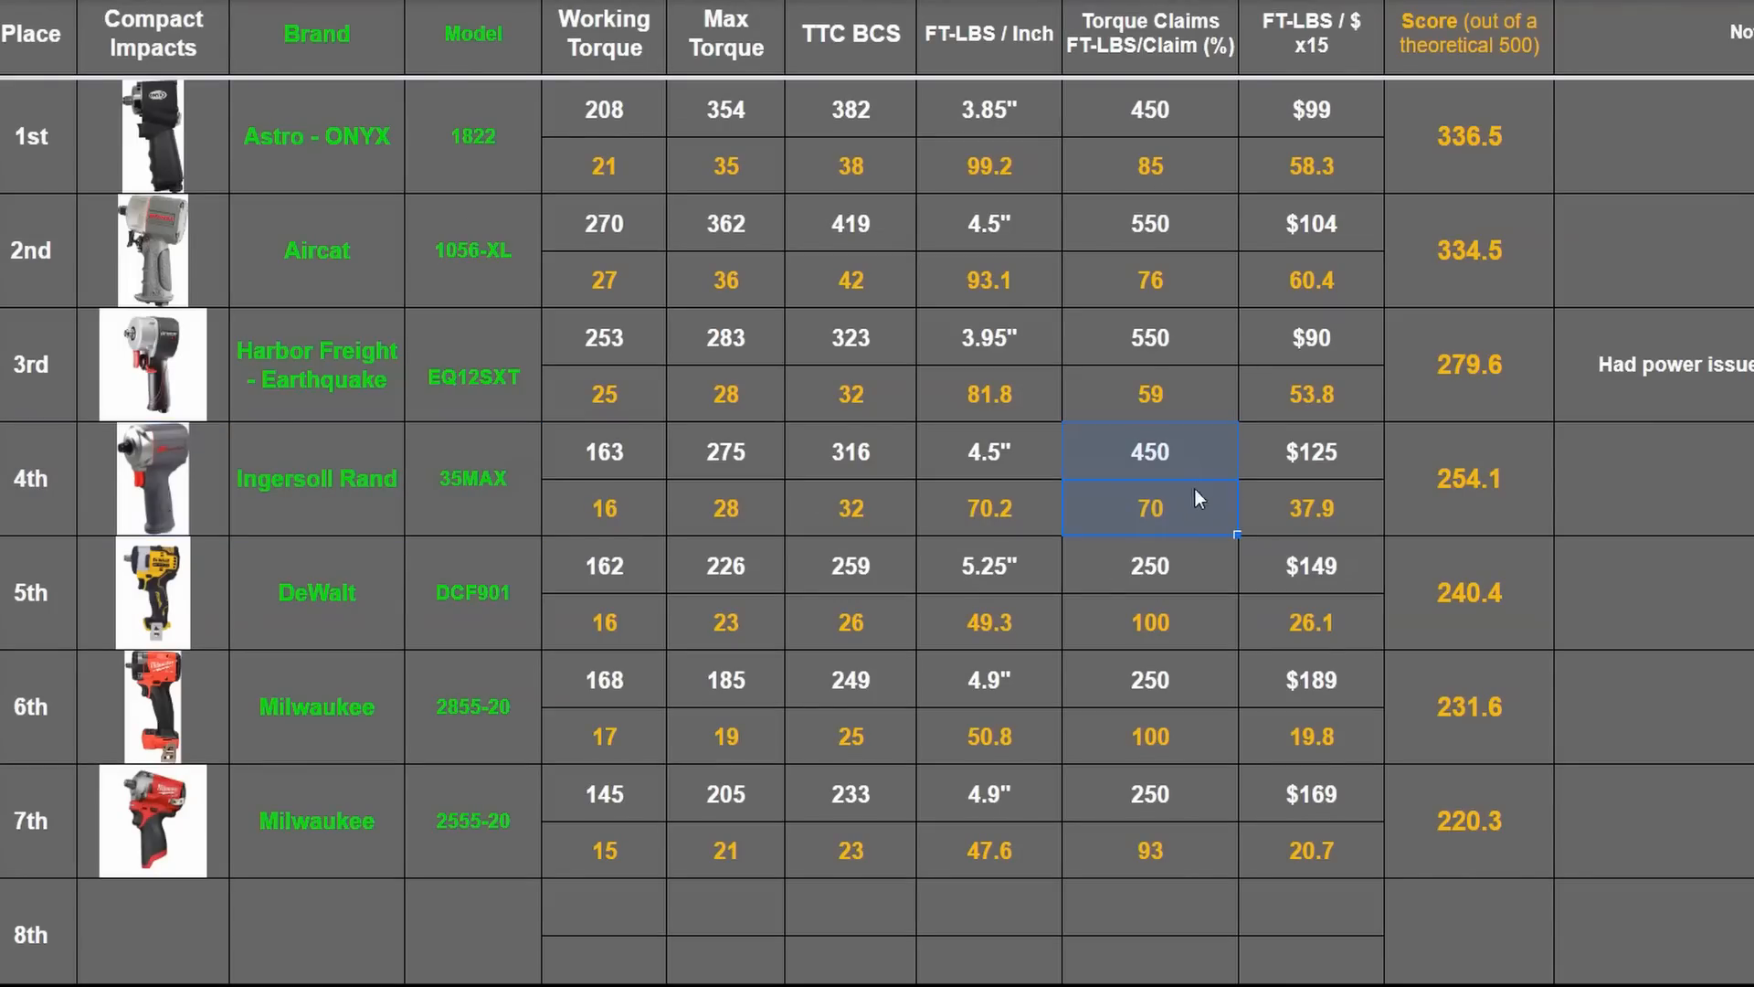
Step: Point out Ingersoll Rand 35MAX's 254.1 score in the compact impacts table
click(1468, 479)
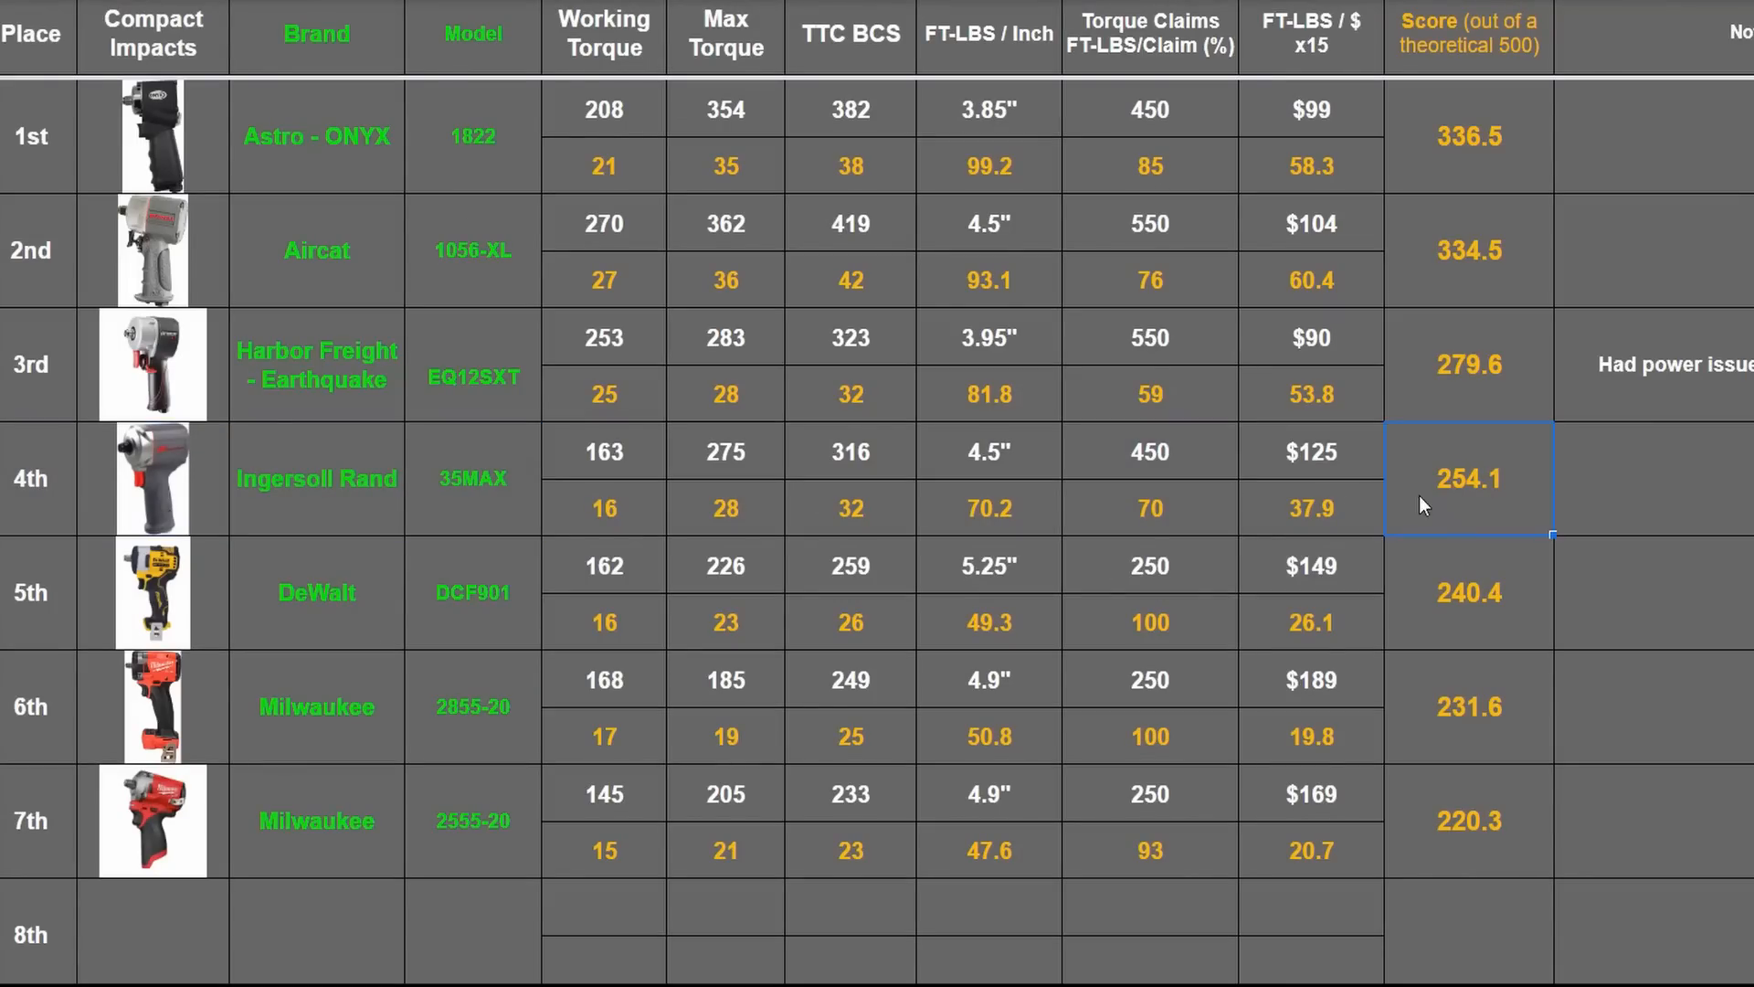